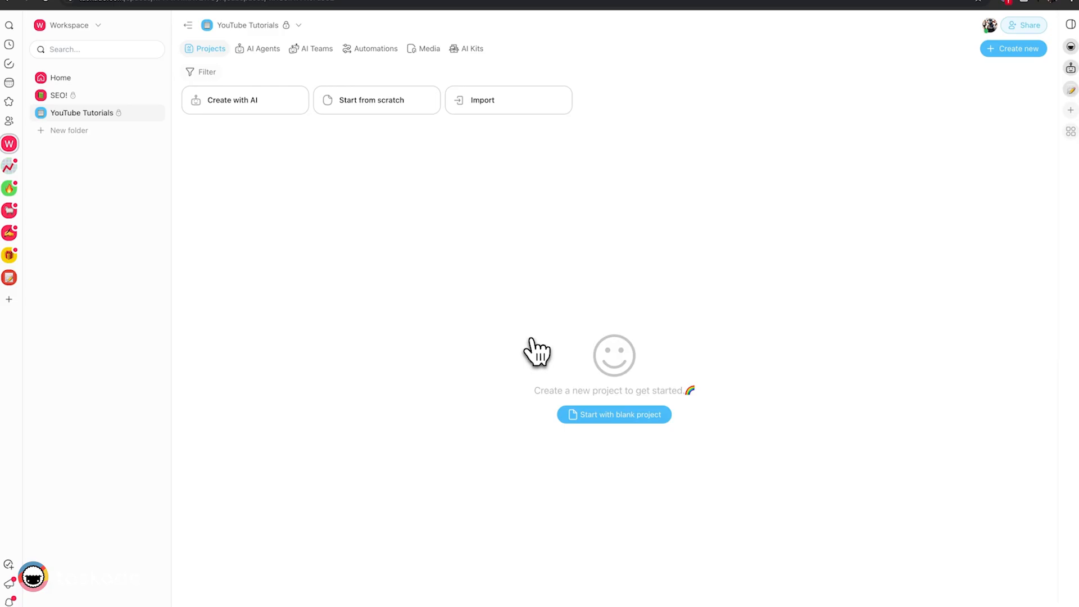
pyautogui.moveTo(534, 339)
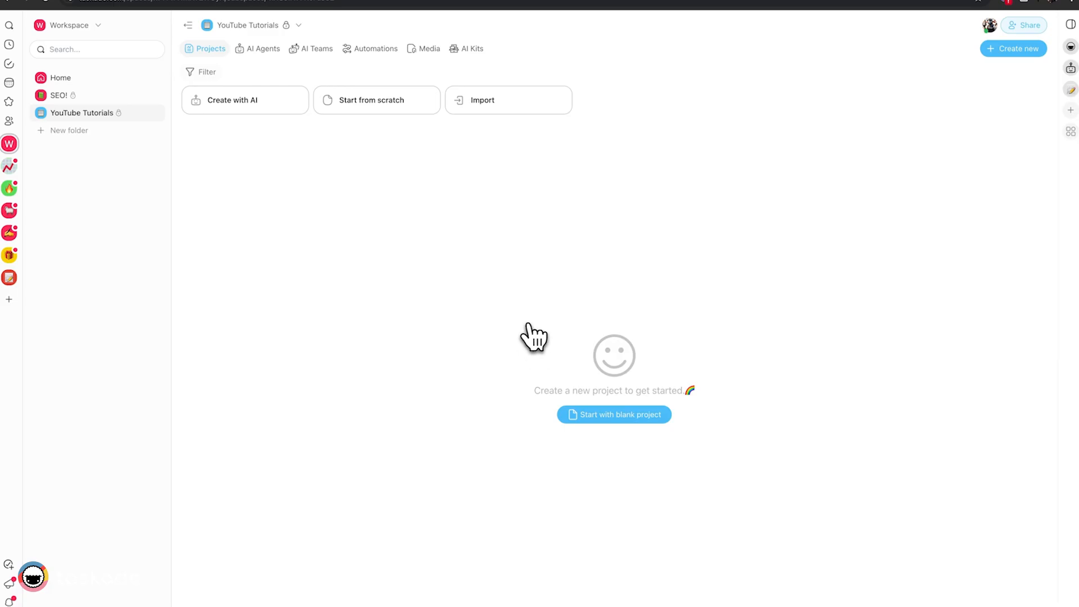
pyautogui.moveTo(329, 241)
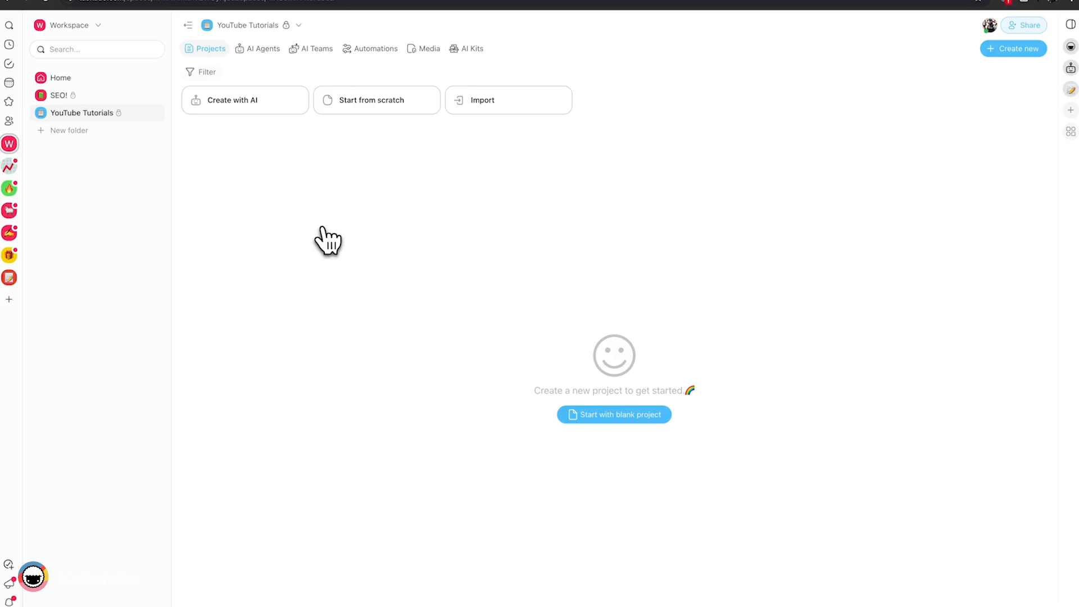
pyautogui.moveTo(390, 198)
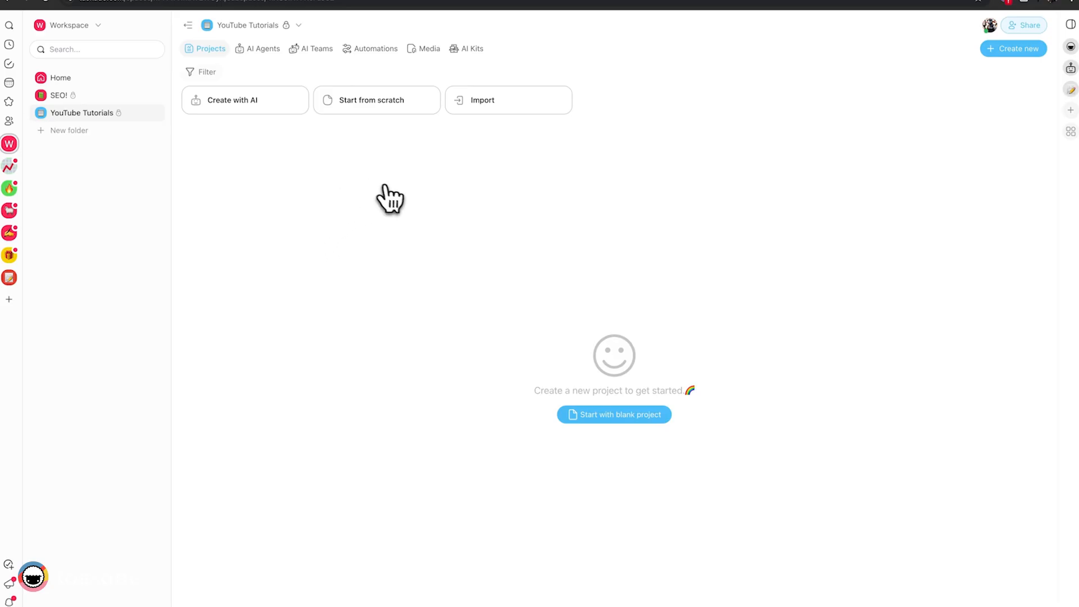
pyautogui.moveTo(292, 199)
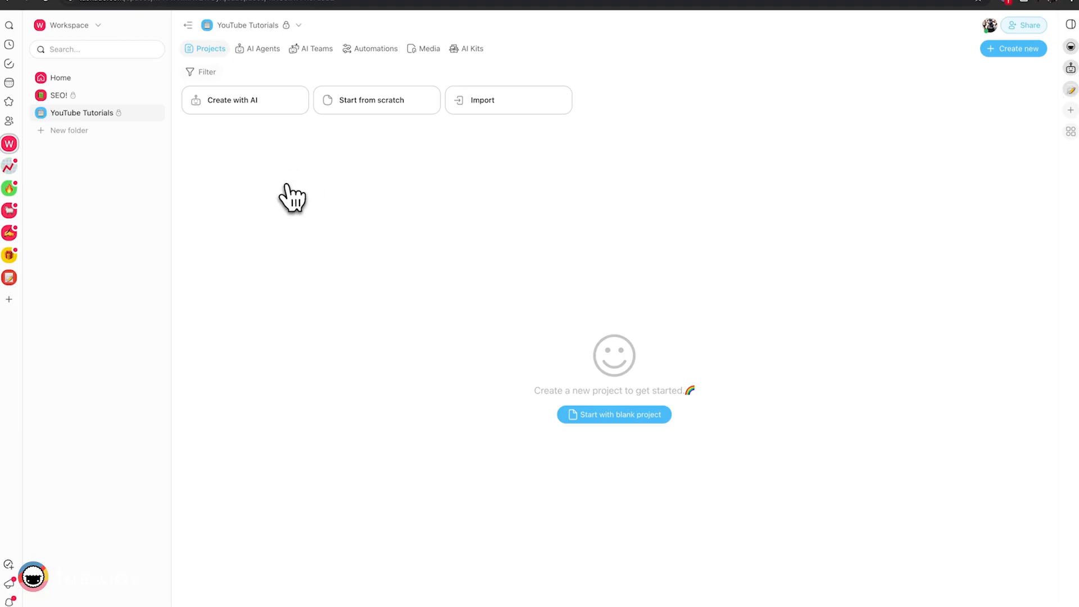
pyautogui.moveTo(299, 160)
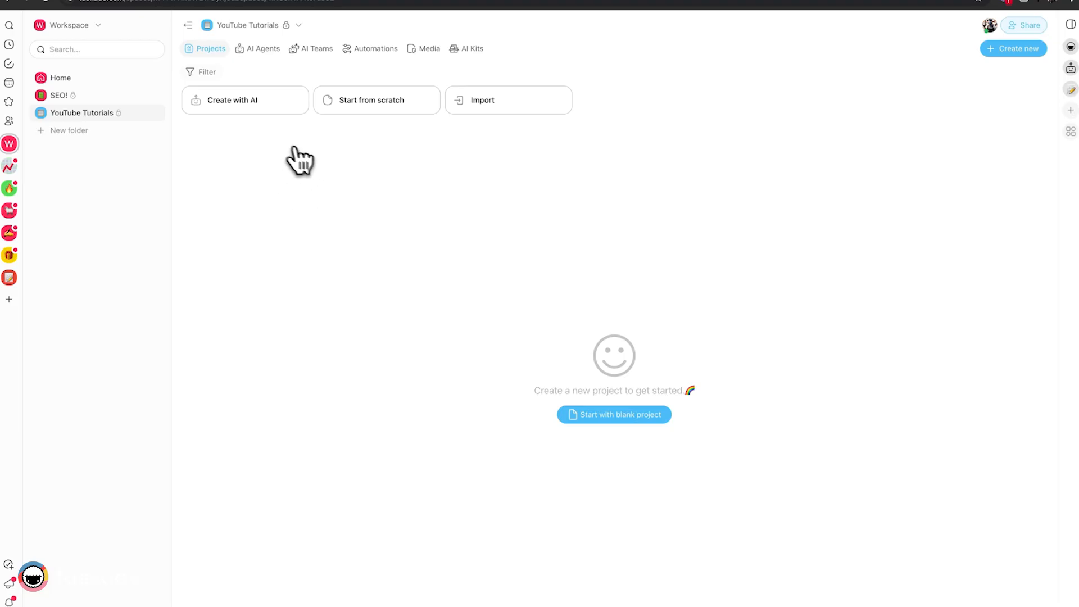
# Expand the YouTube Tutorials folder in the sidebar to list its sections
pyautogui.click(82, 112)
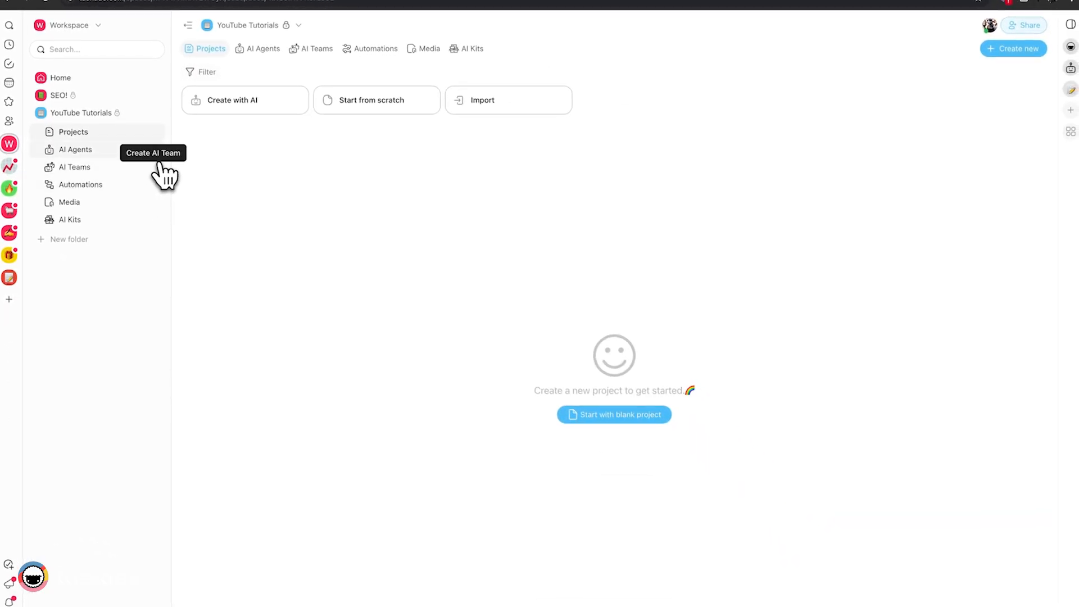
pyautogui.moveTo(255, 217)
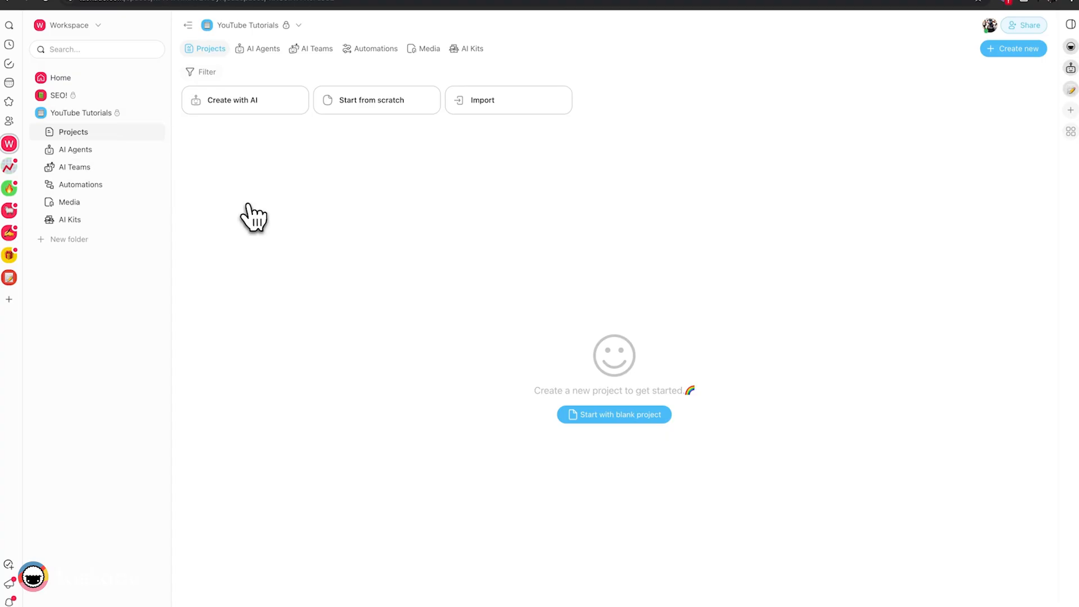
pyautogui.moveTo(237, 217)
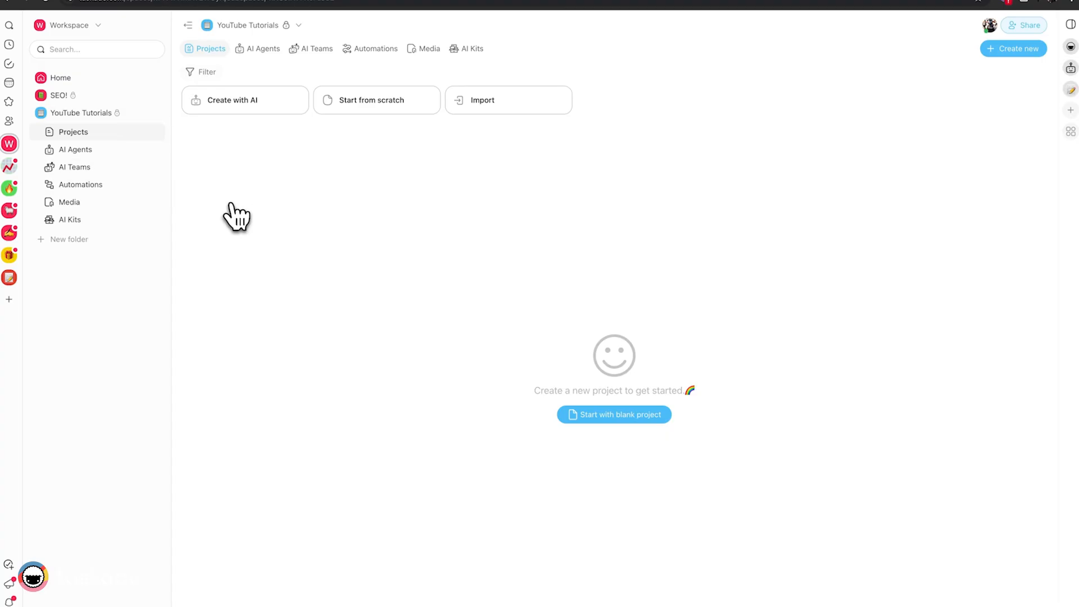
pyautogui.moveTo(236, 217)
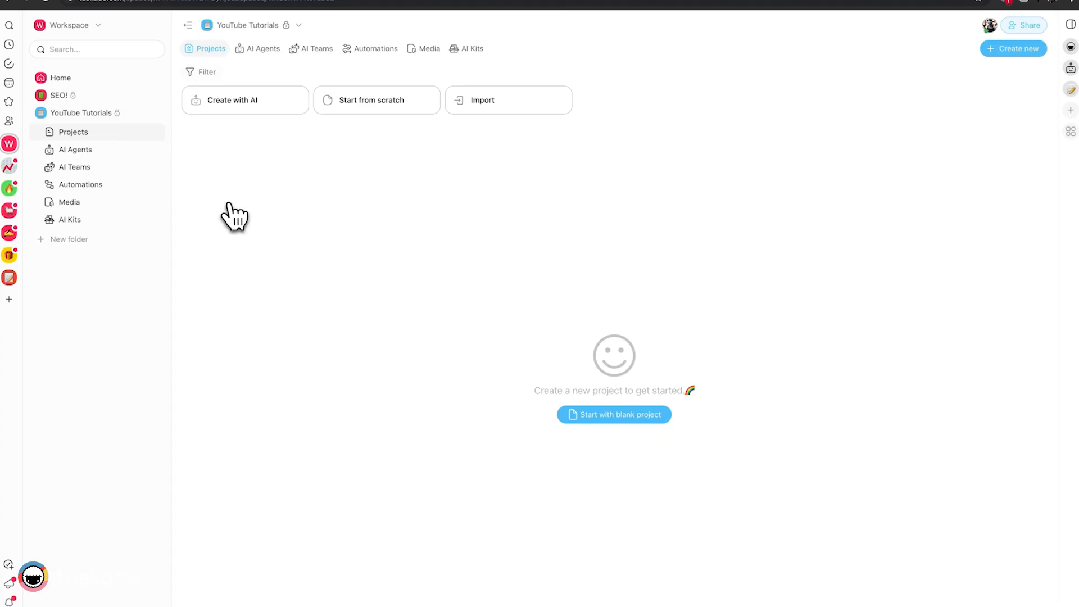
pyautogui.moveTo(233, 209)
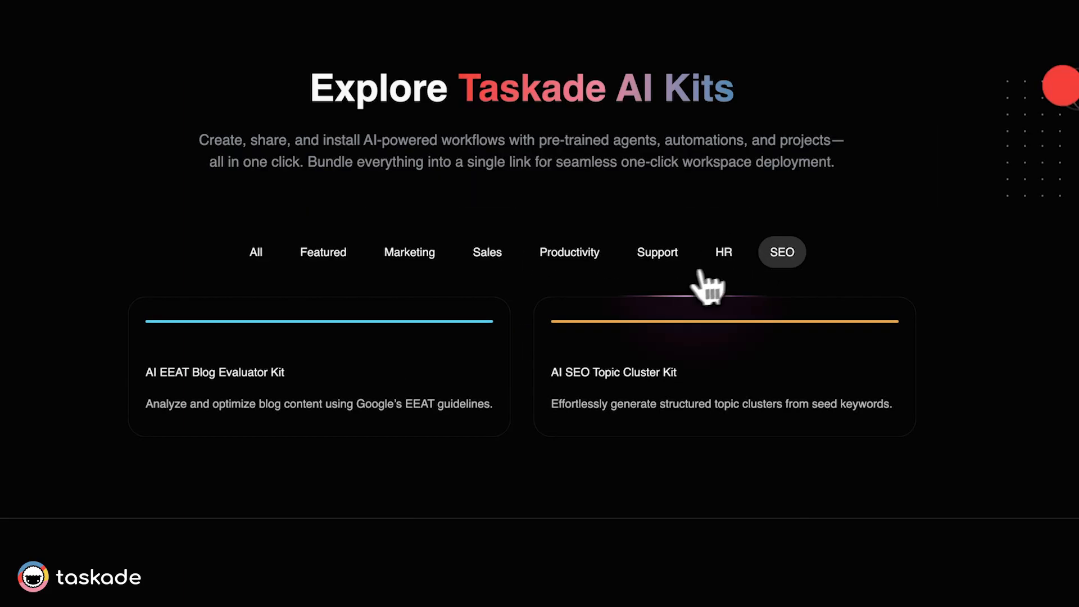
# Scroll up the AI EEAT Blog Content Evaluator Kit's details page
pyautogui.scroll(3)
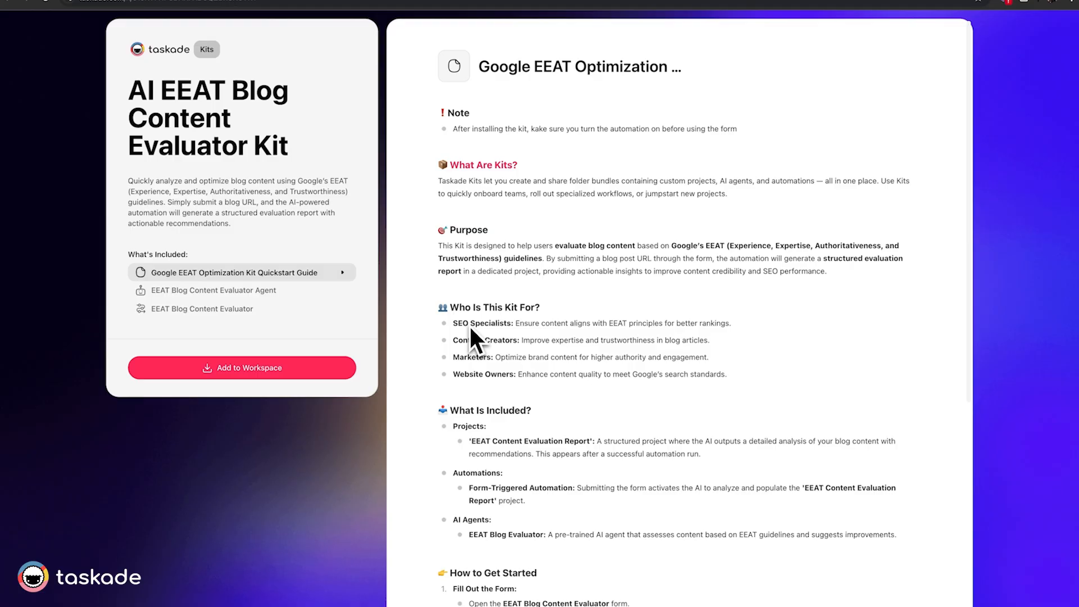
pyautogui.moveTo(476, 338)
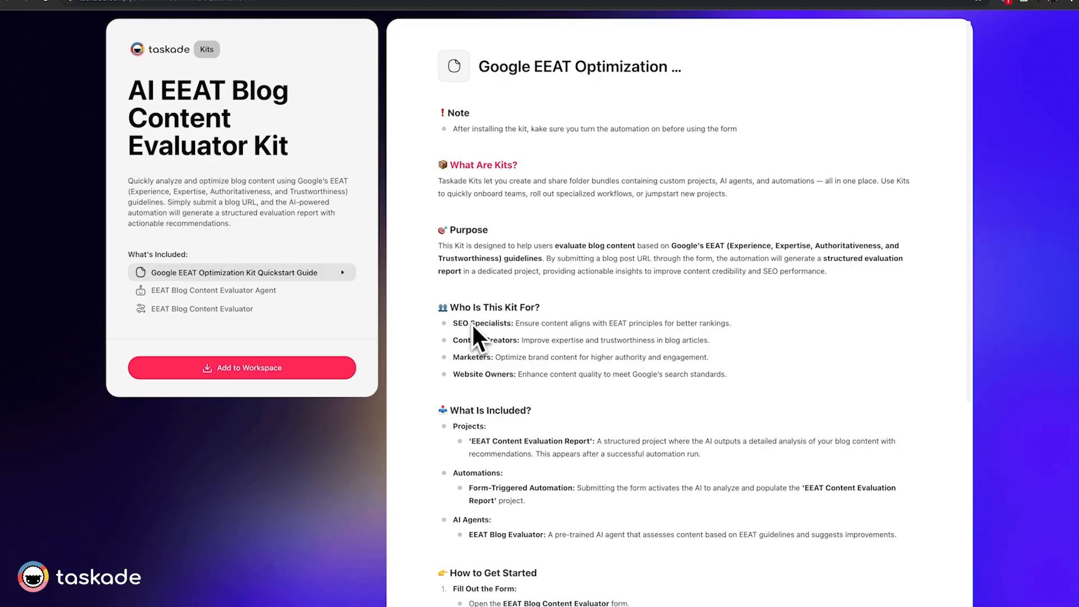
pyautogui.moveTo(551, 319)
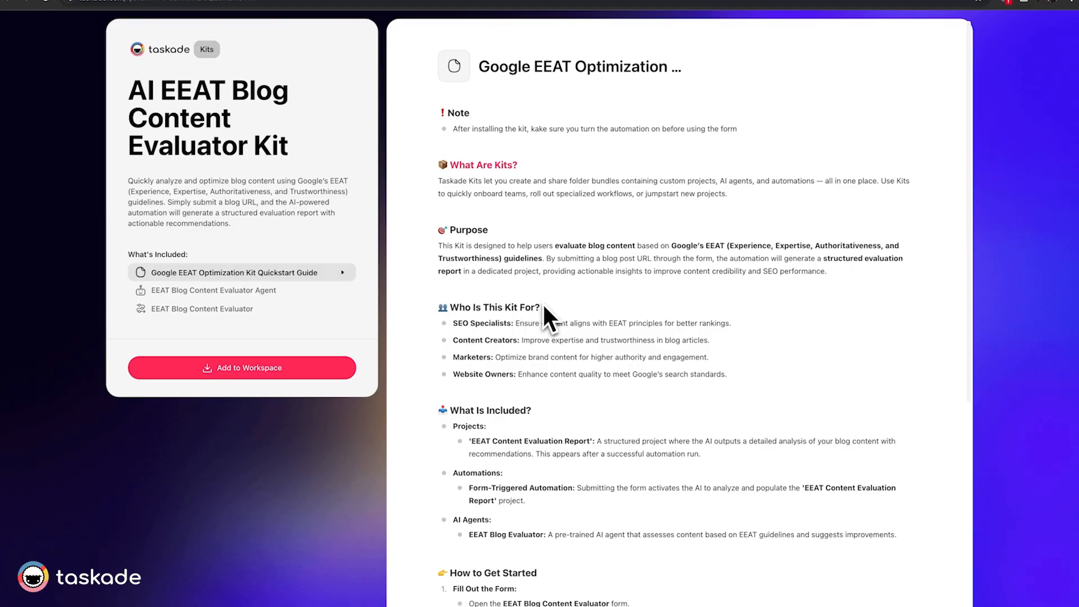
pyautogui.moveTo(537, 296)
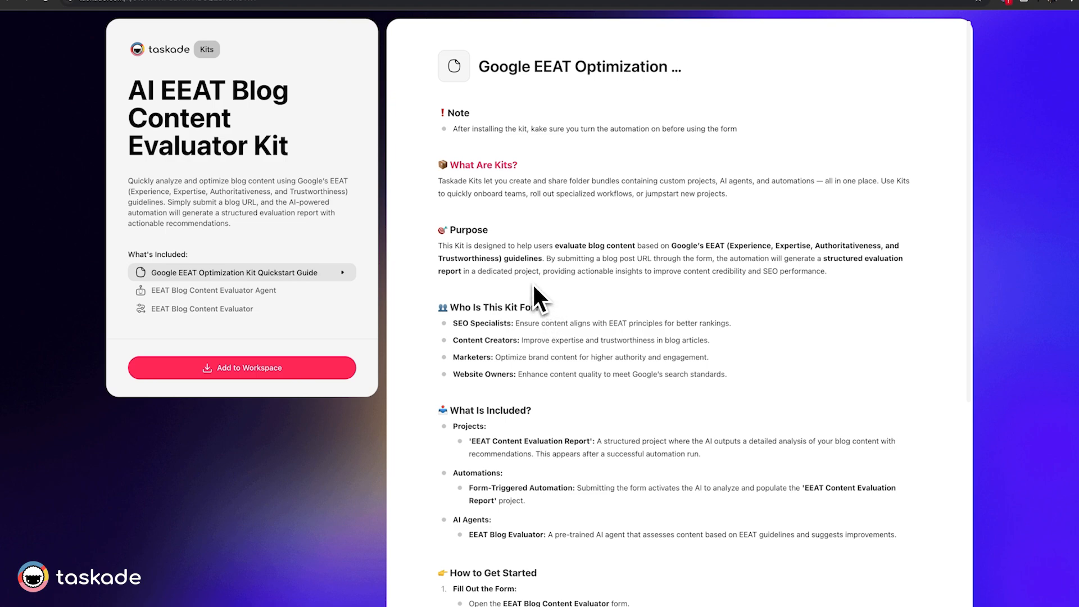
pyautogui.moveTo(475, 289)
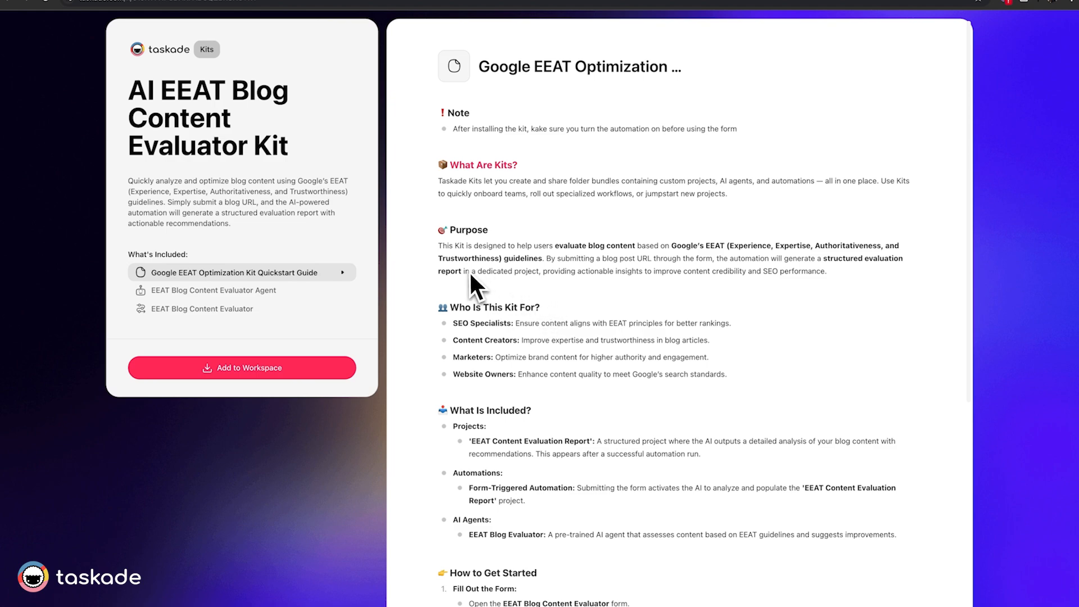
pyautogui.moveTo(307, 296)
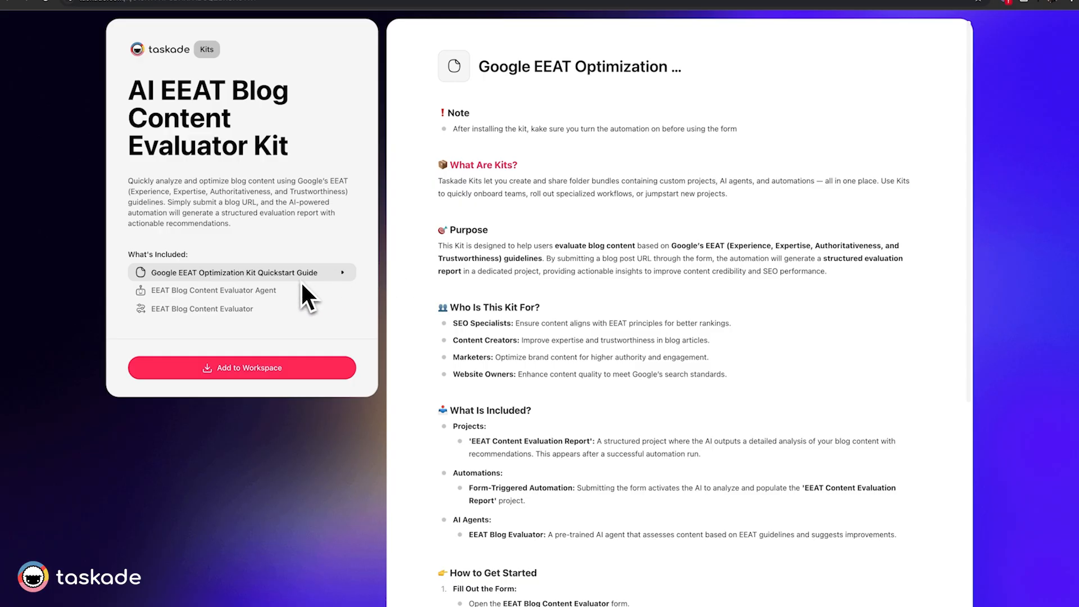
pyautogui.moveTo(313, 296)
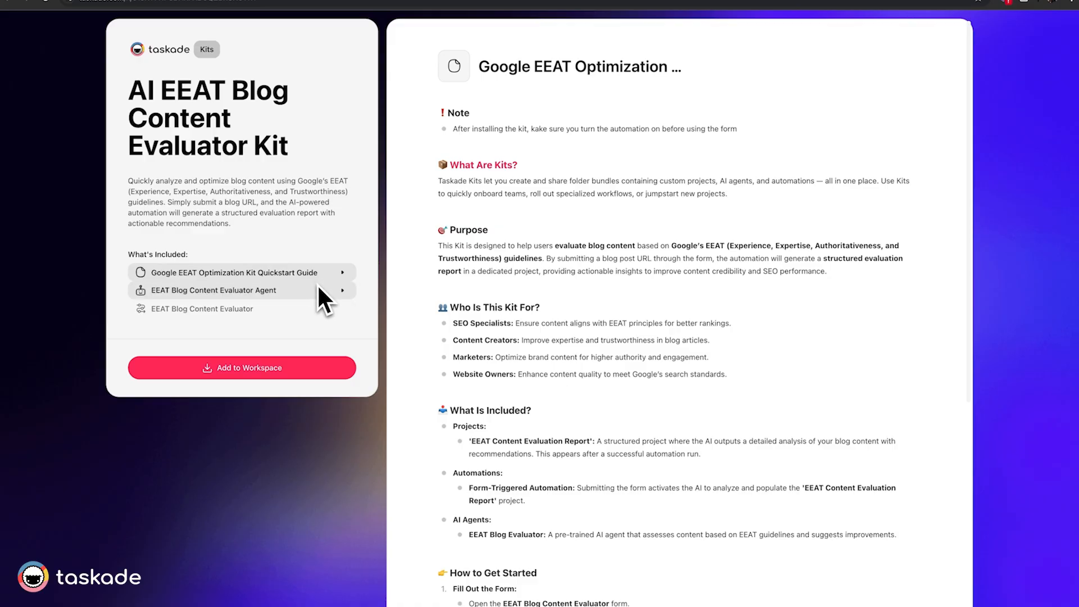
pyautogui.moveTo(344, 320)
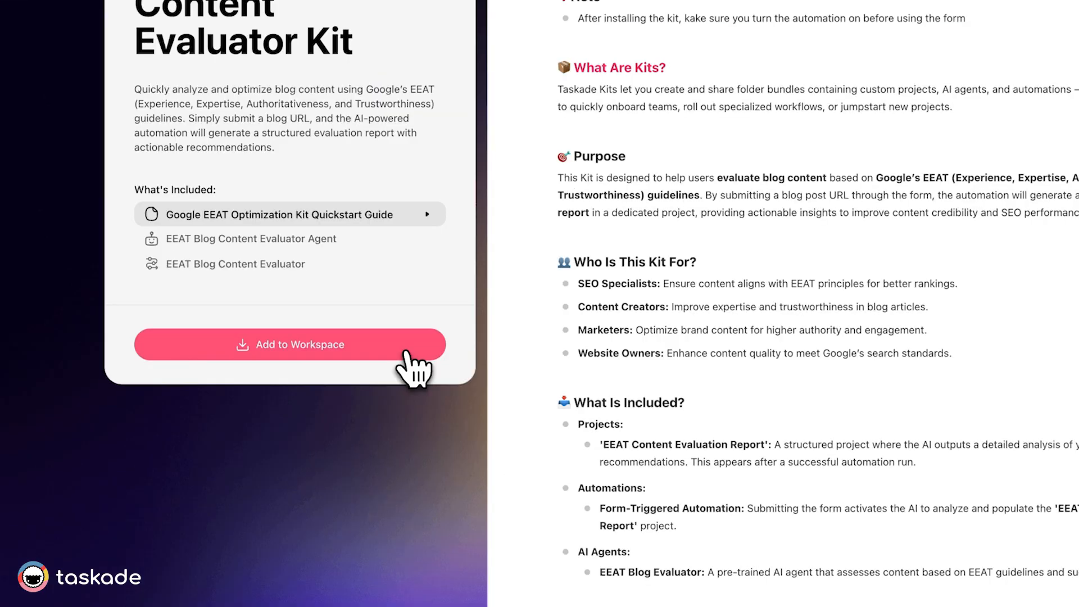
# Add the AI EEAT Blog Content Evaluator Kit to the YouTube Tutorials workspace folder
pyautogui.click(289, 344)
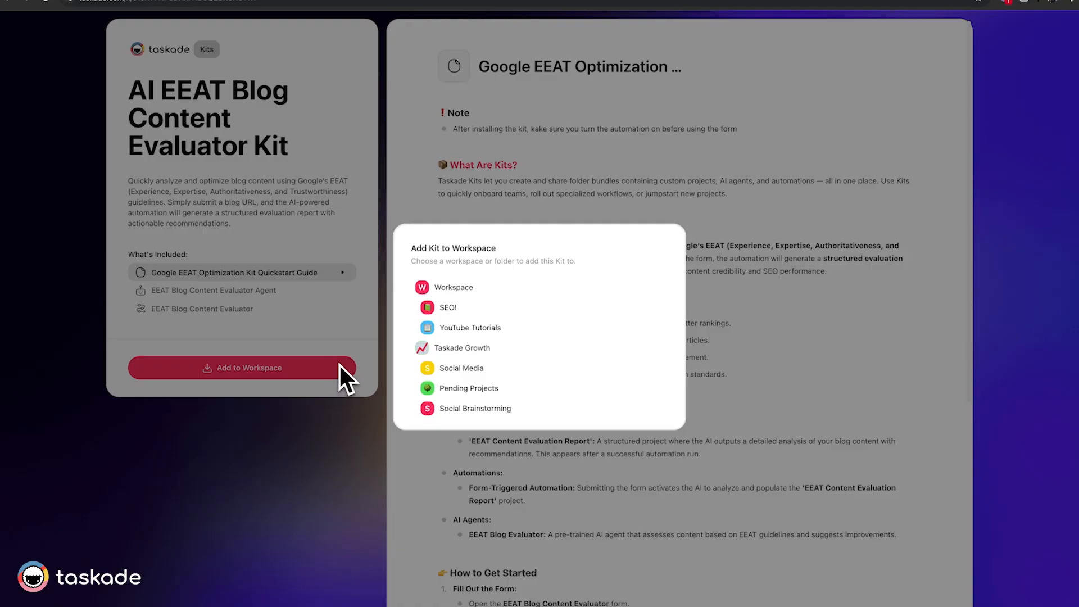
pyautogui.moveTo(470, 328)
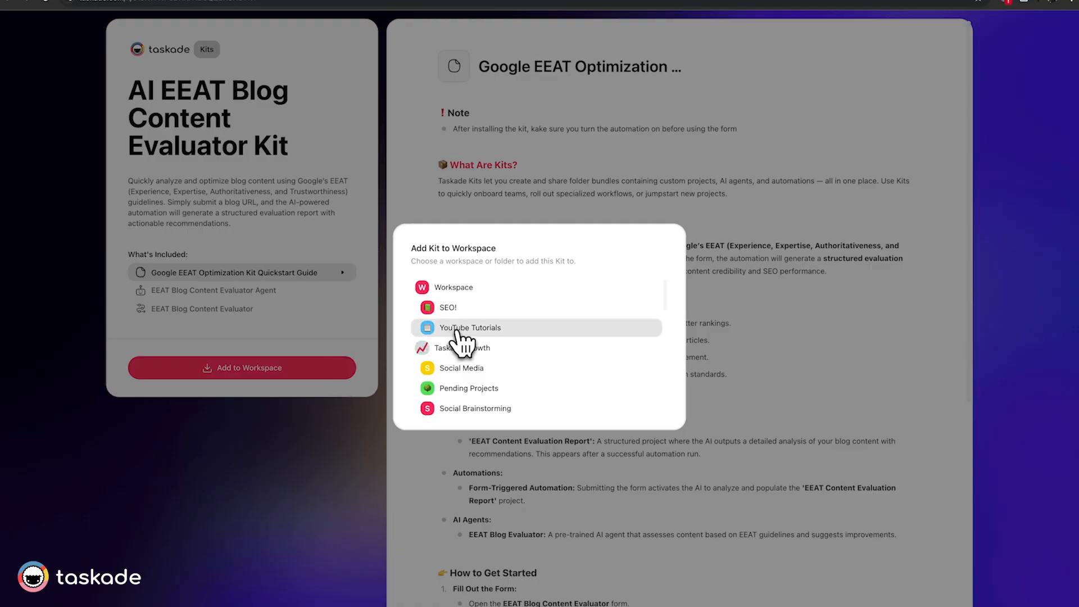
pyautogui.click(471, 328)
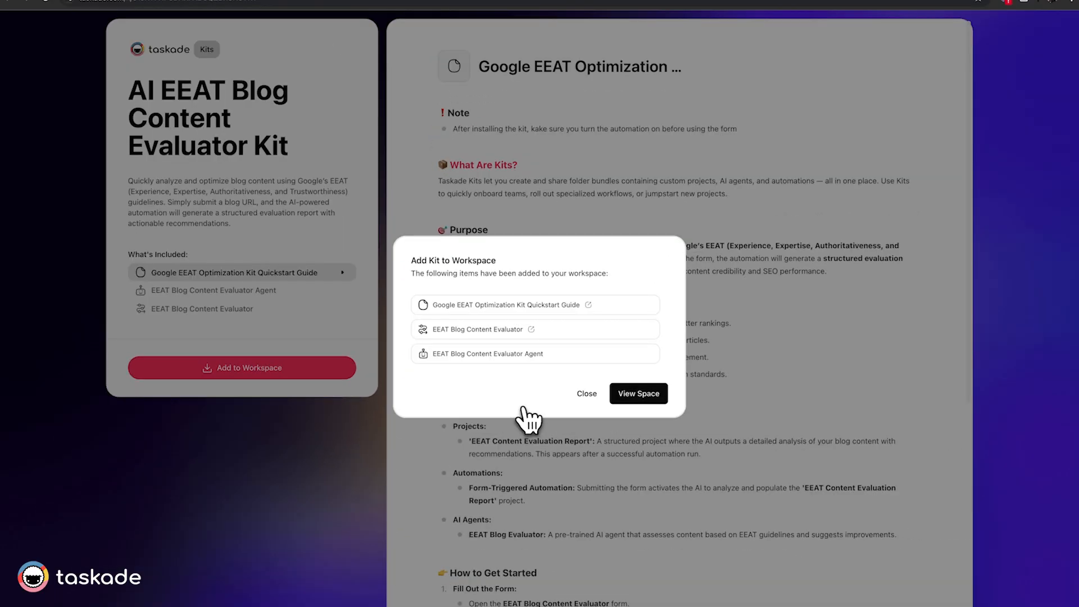
pyautogui.moveTo(643, 302)
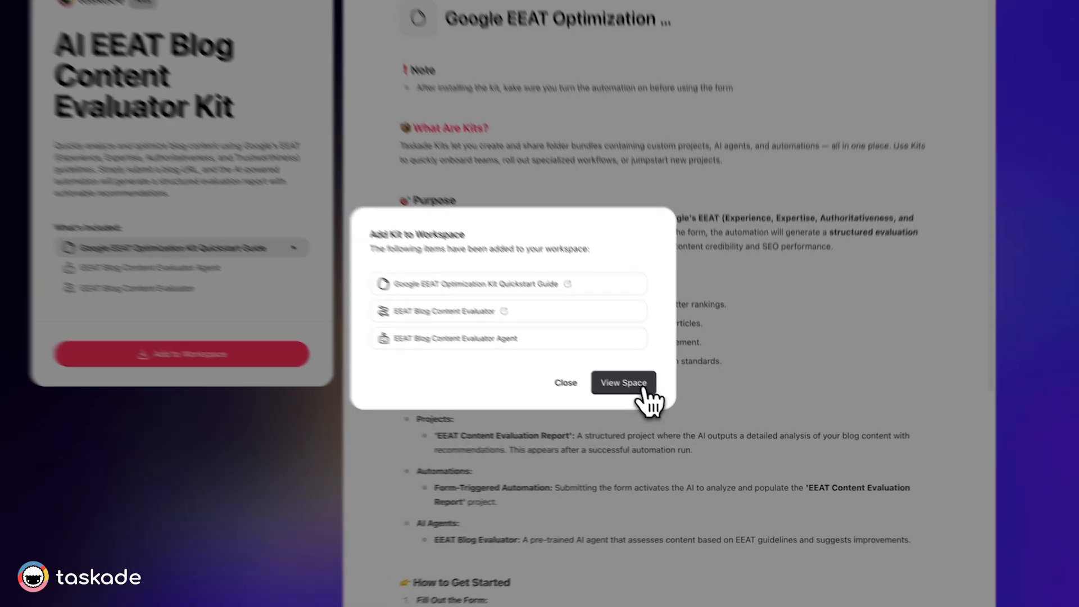
# Browse YouTube Tutorials' projects, agents and automations, inspecting the switched-off EEAT evaluator automation
pyautogui.click(622, 383)
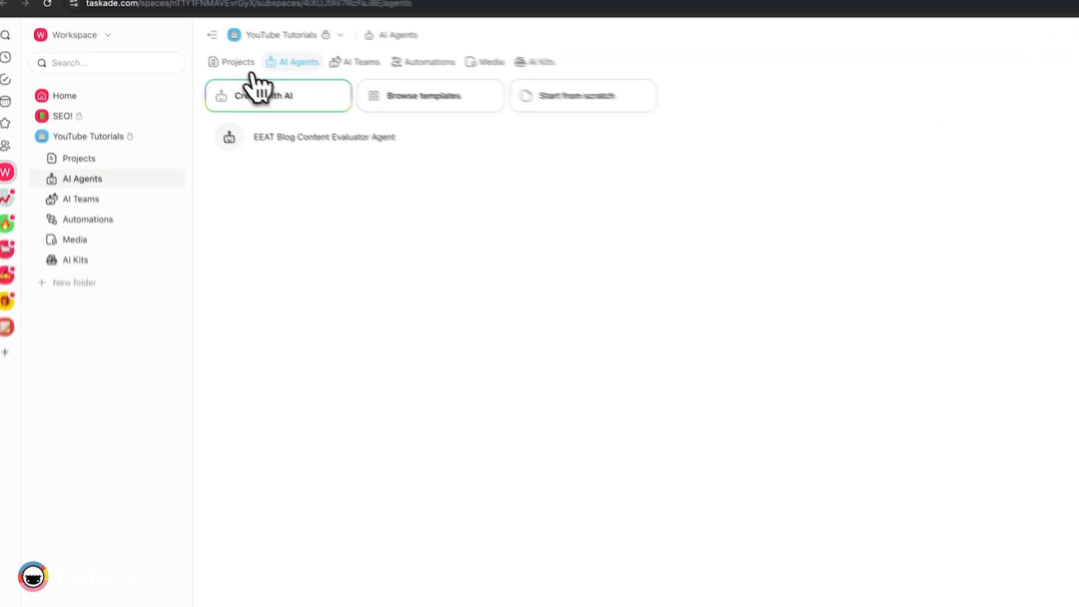
pyautogui.click(239, 62)
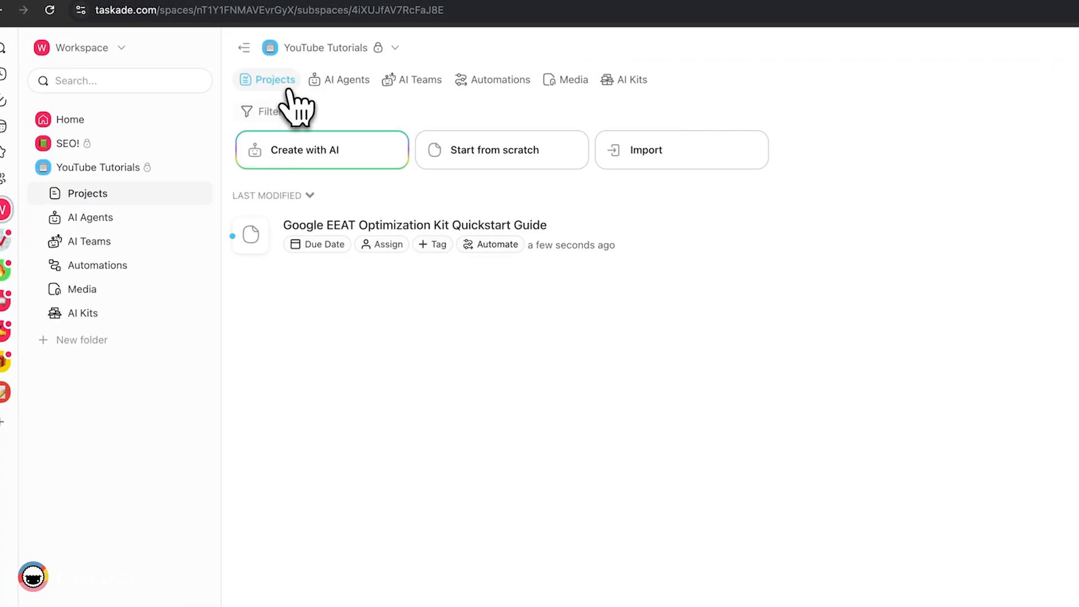
pyautogui.moveTo(356, 92)
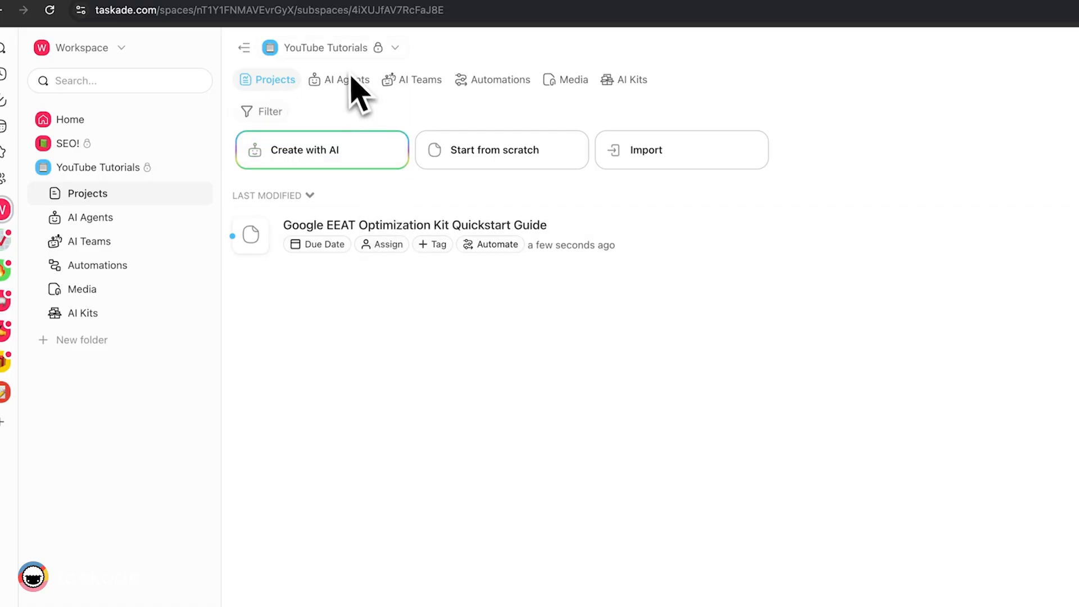
pyautogui.click(338, 79)
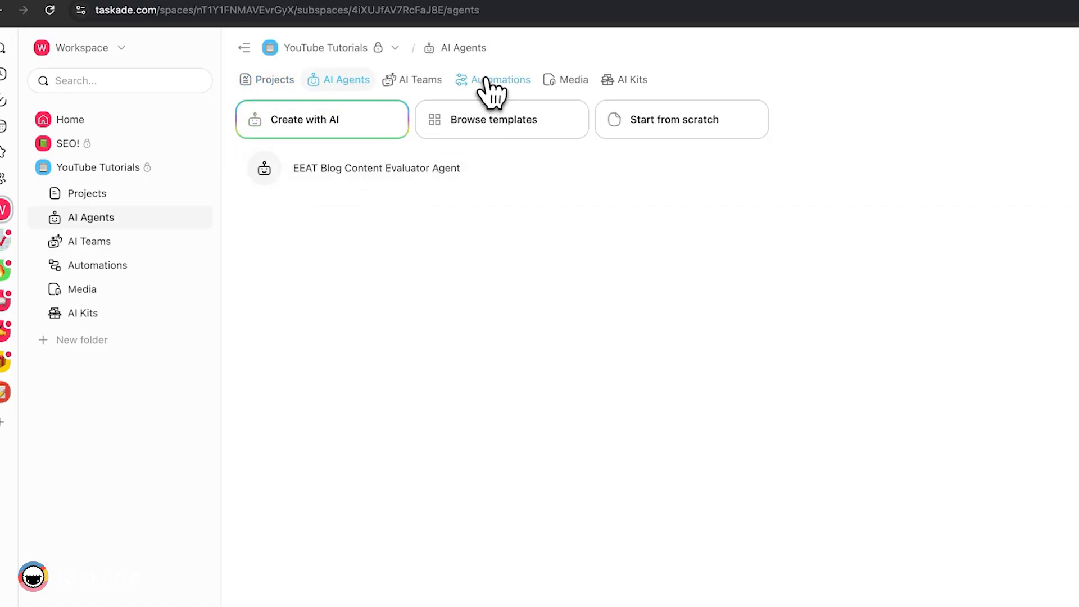
pyautogui.click(495, 79)
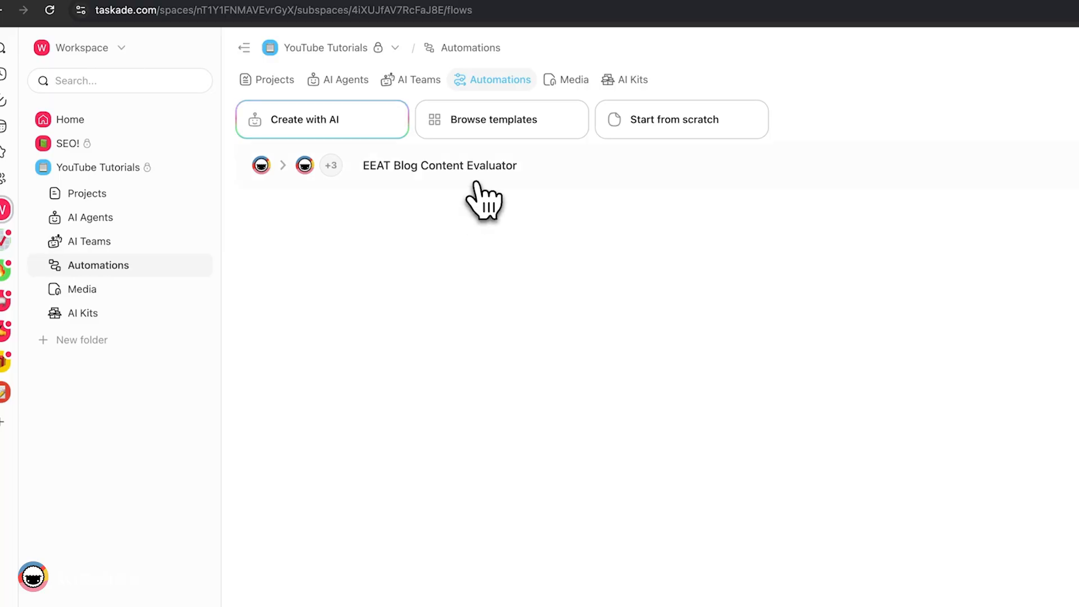
pyautogui.moveTo(484, 193)
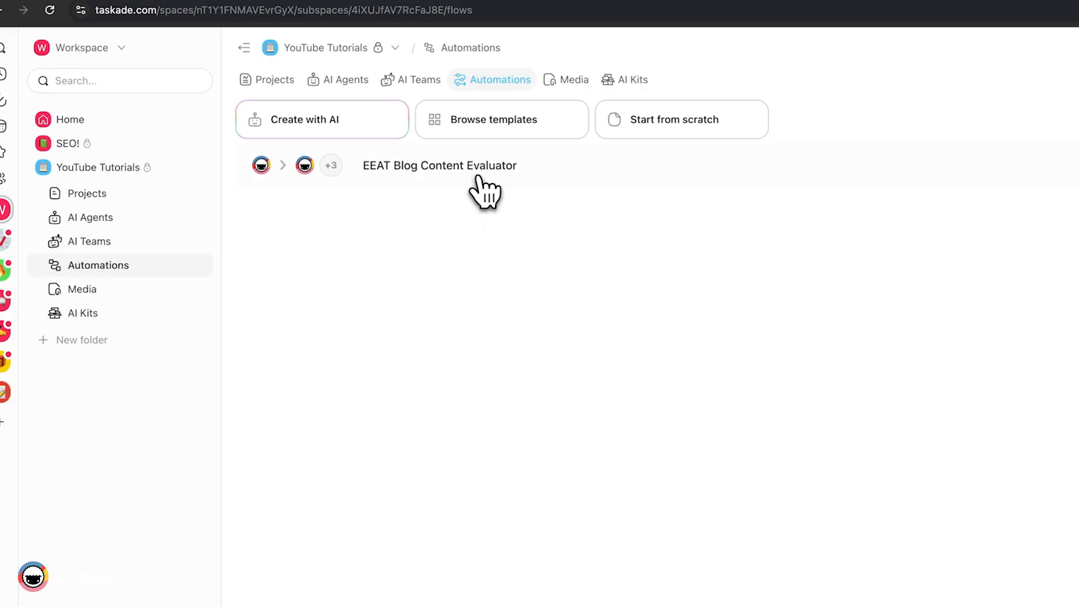
pyautogui.click(439, 166)
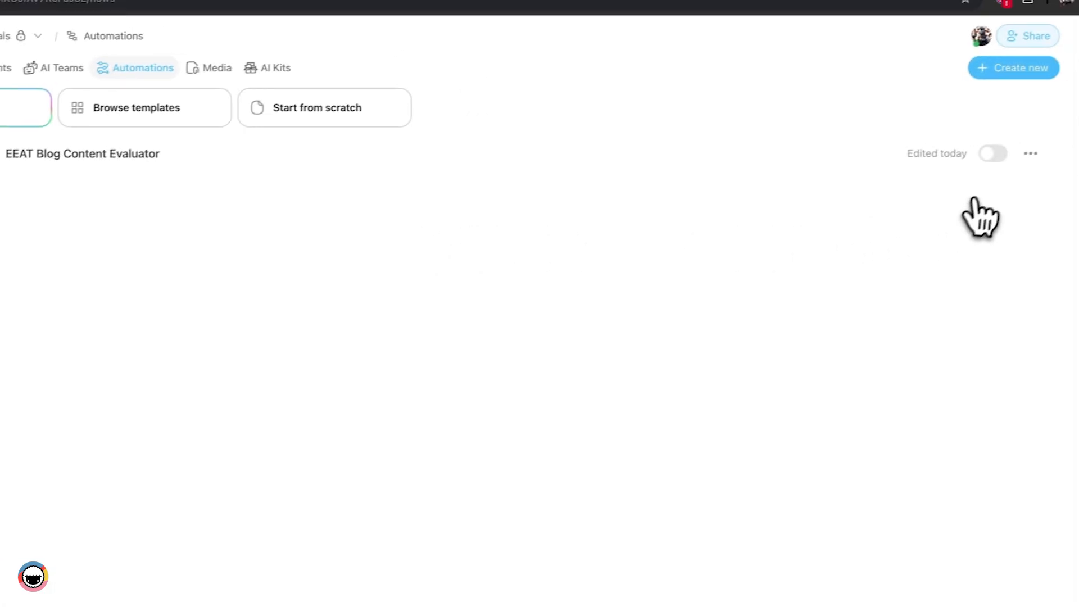
pyautogui.click(993, 153)
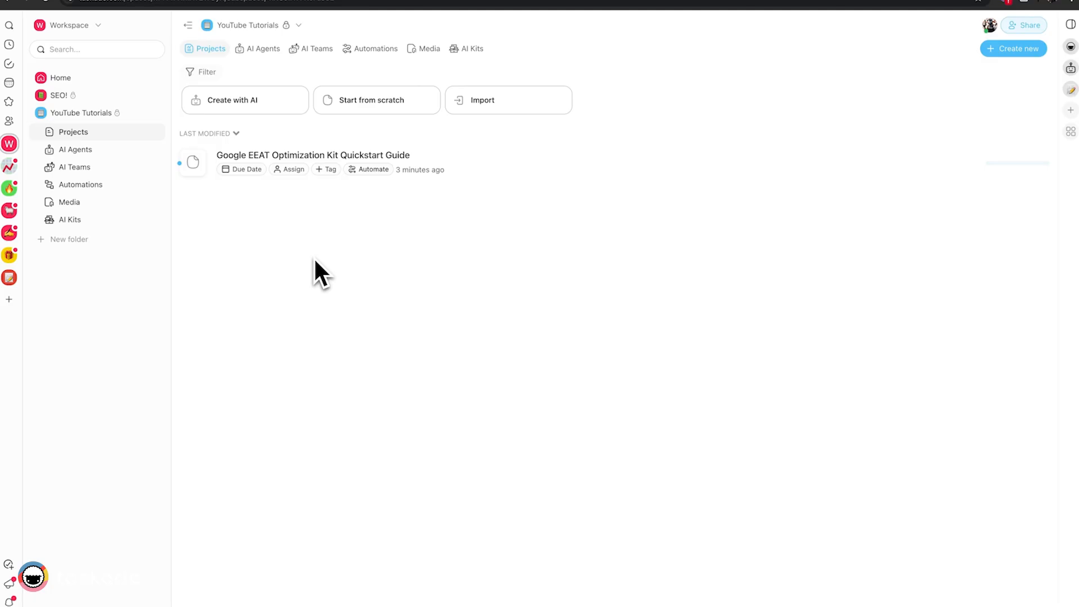
pyautogui.moveTo(221, 206)
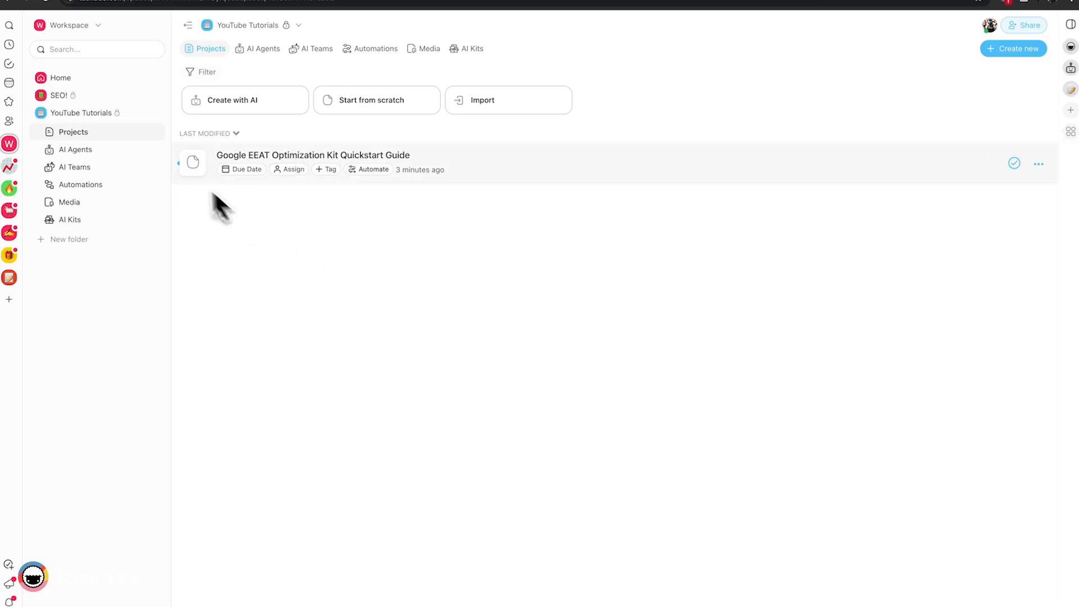
pyautogui.moveTo(320, 213)
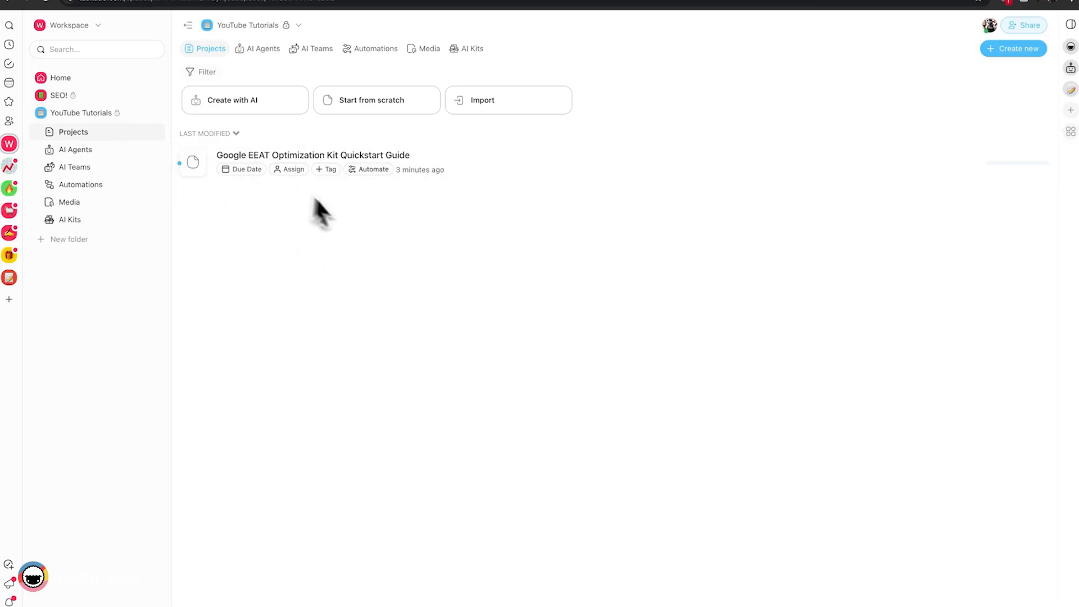
pyautogui.moveTo(267, 227)
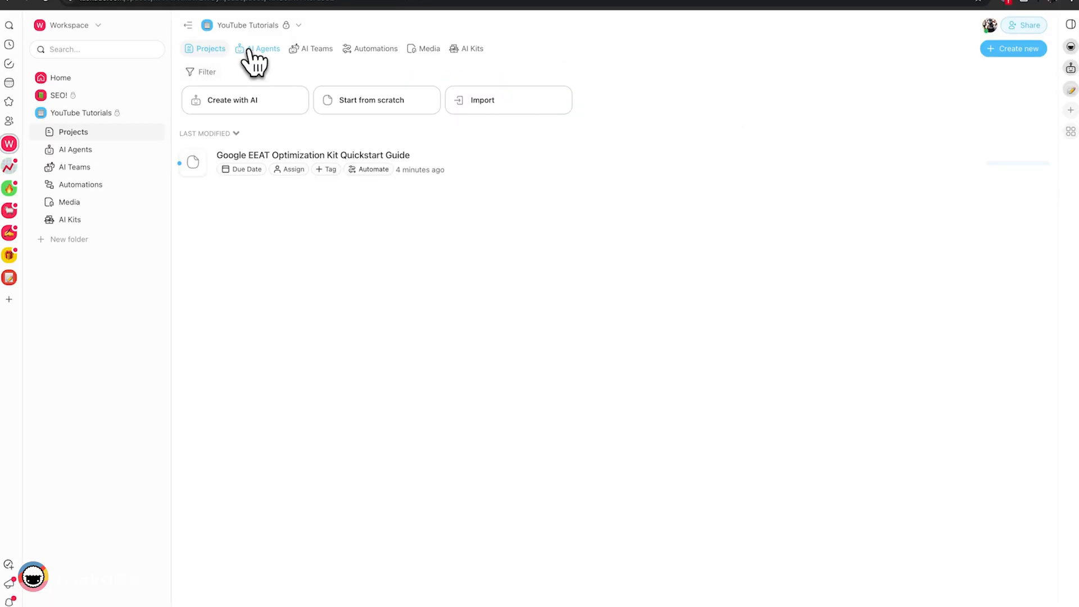
pyautogui.click(267, 49)
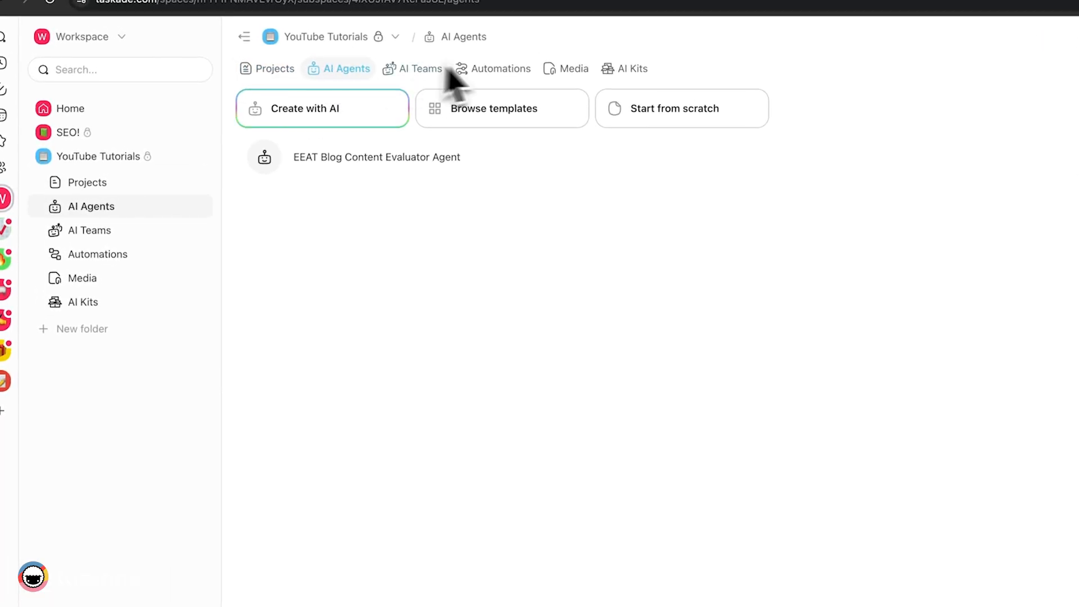
pyautogui.click(502, 68)
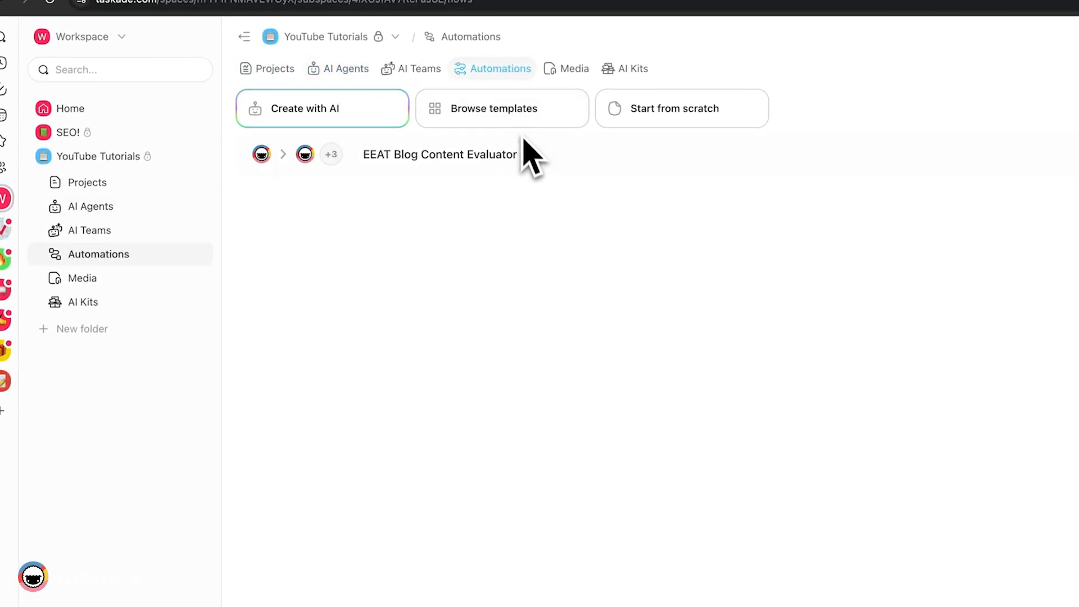
pyautogui.click(273, 68)
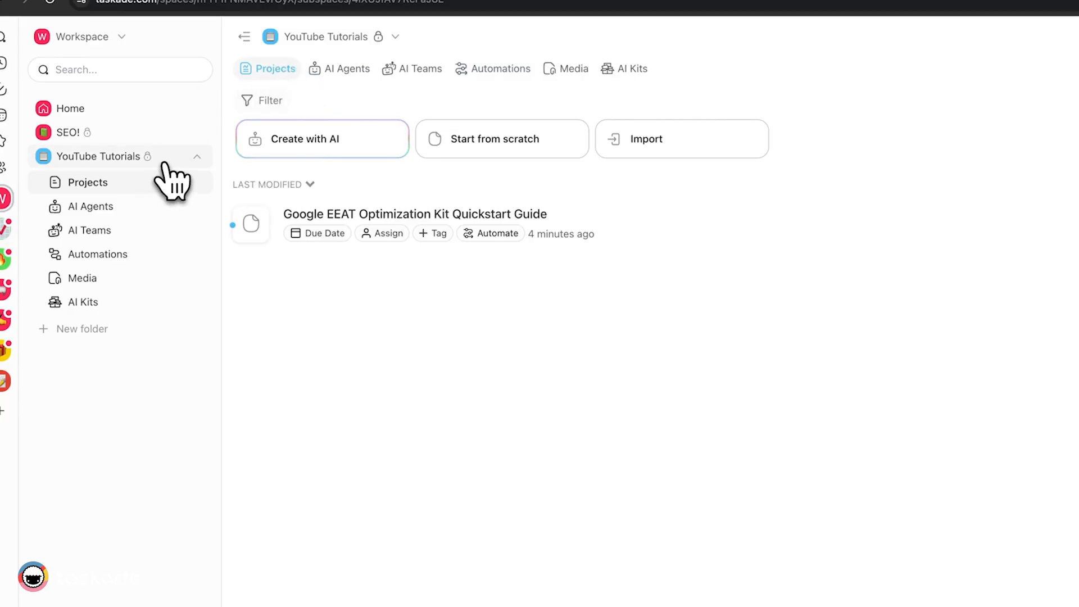
# Create an AI Kit from the YouTube Tutorials folder's context menu and view it
pyautogui.rightClick(98, 156)
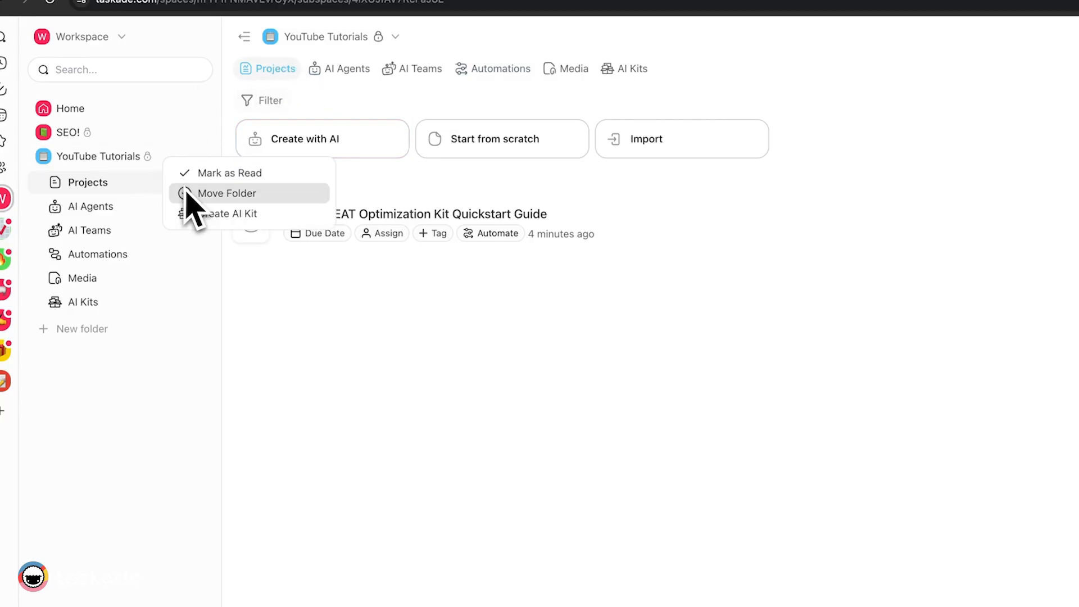
pyautogui.moveTo(155, 190)
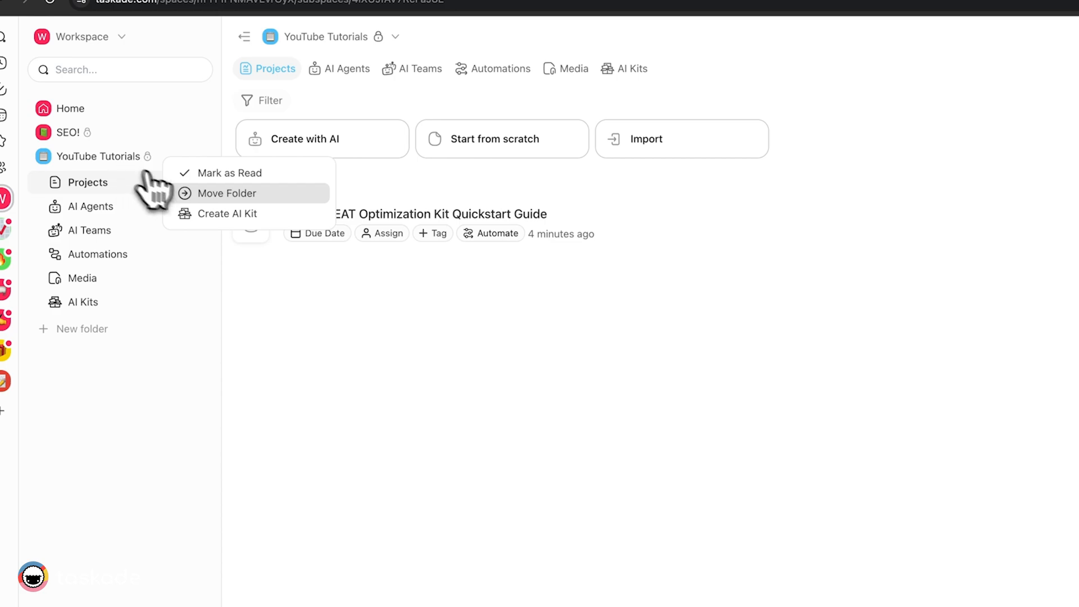
pyautogui.moveTo(227, 220)
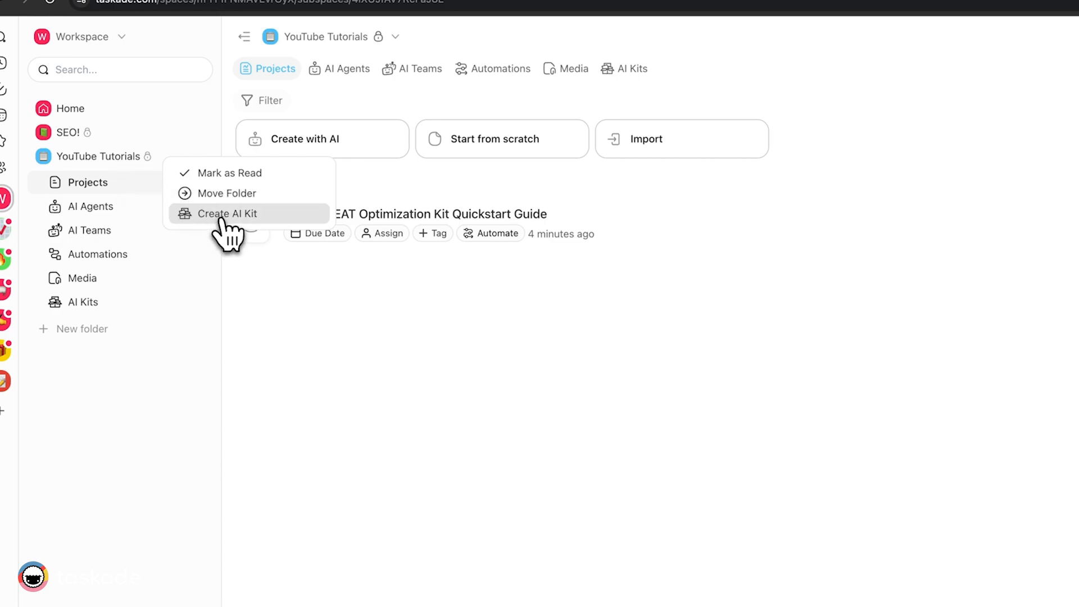
pyautogui.click(229, 214)
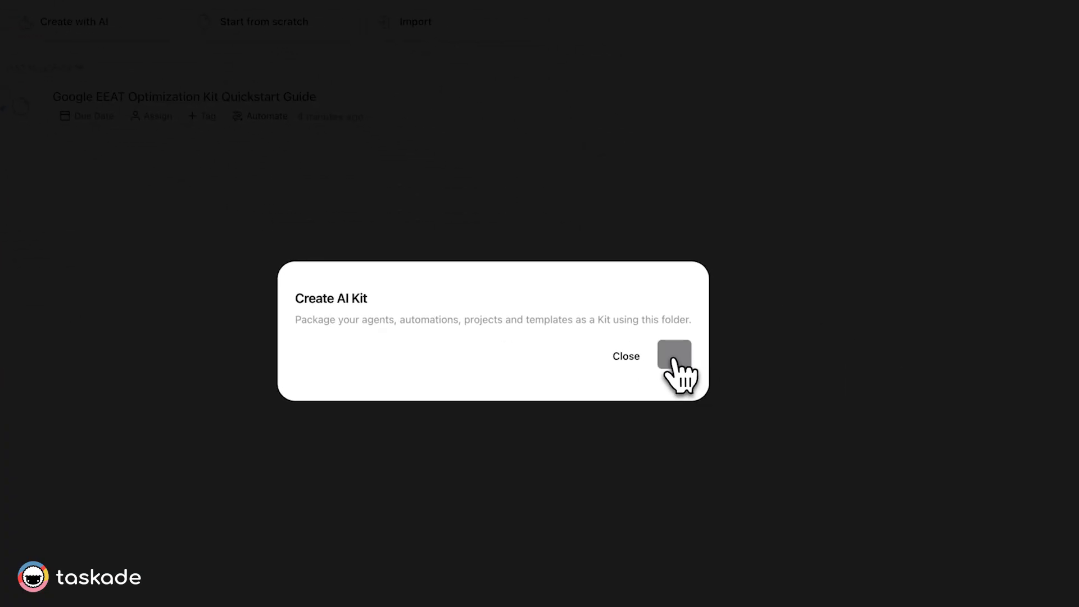
pyautogui.click(673, 355)
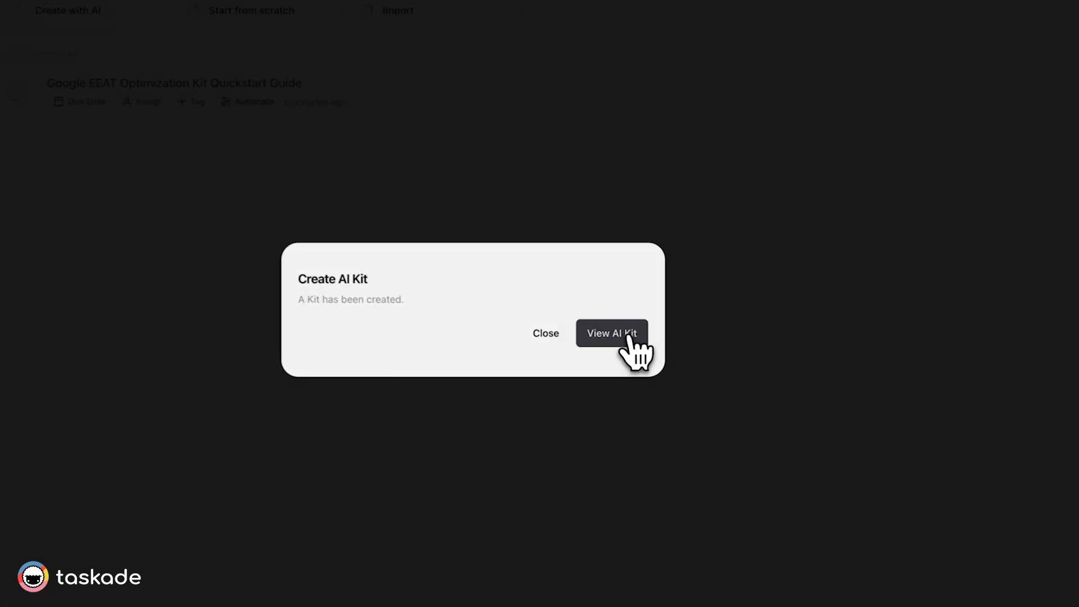
pyautogui.click(610, 333)
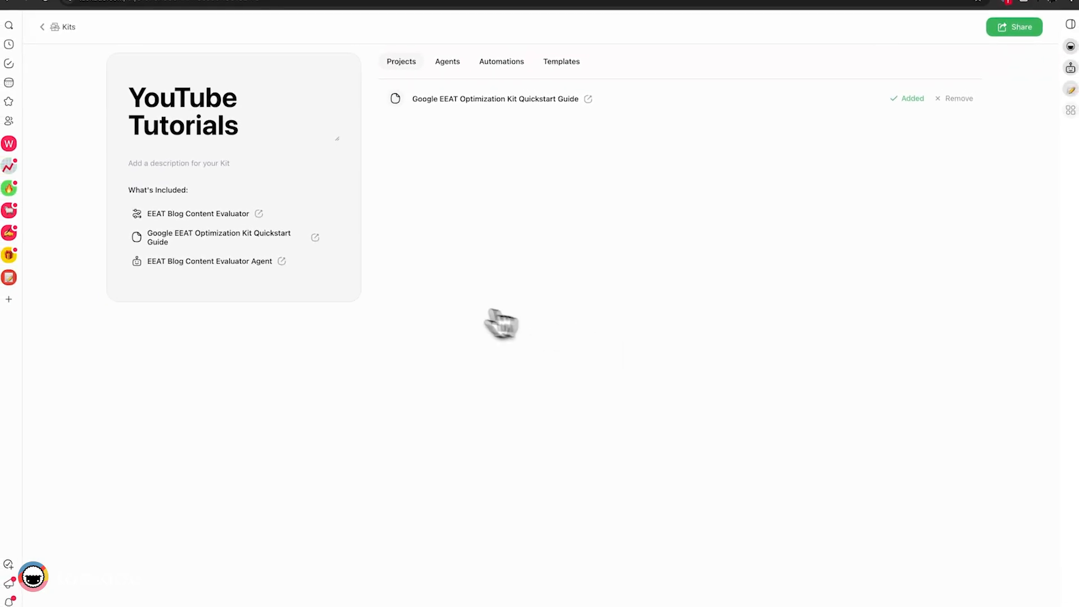
pyautogui.moveTo(578, 272)
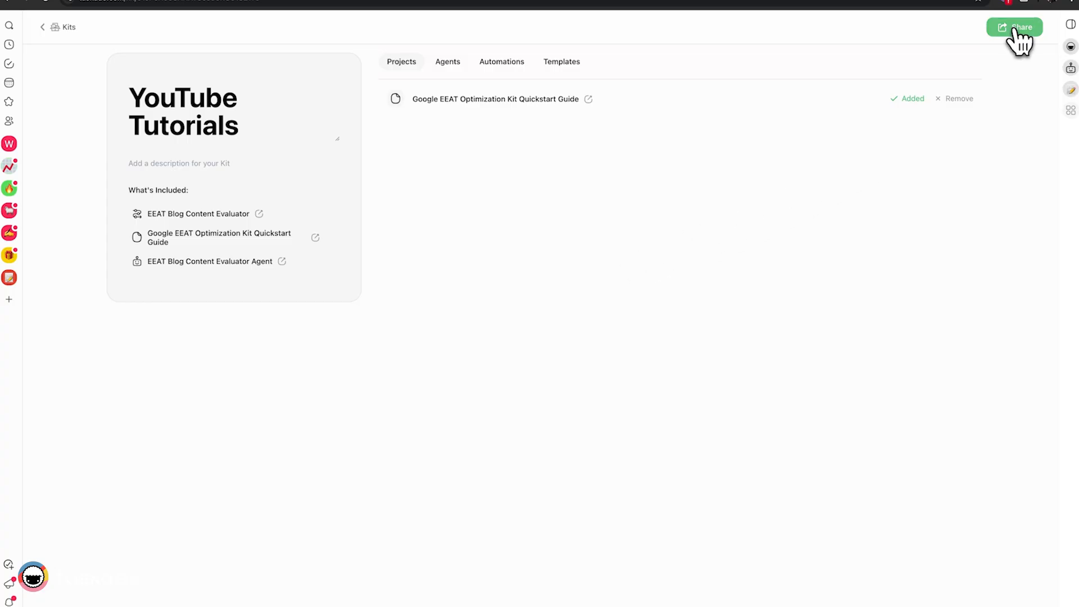
pyautogui.moveTo(318, 267)
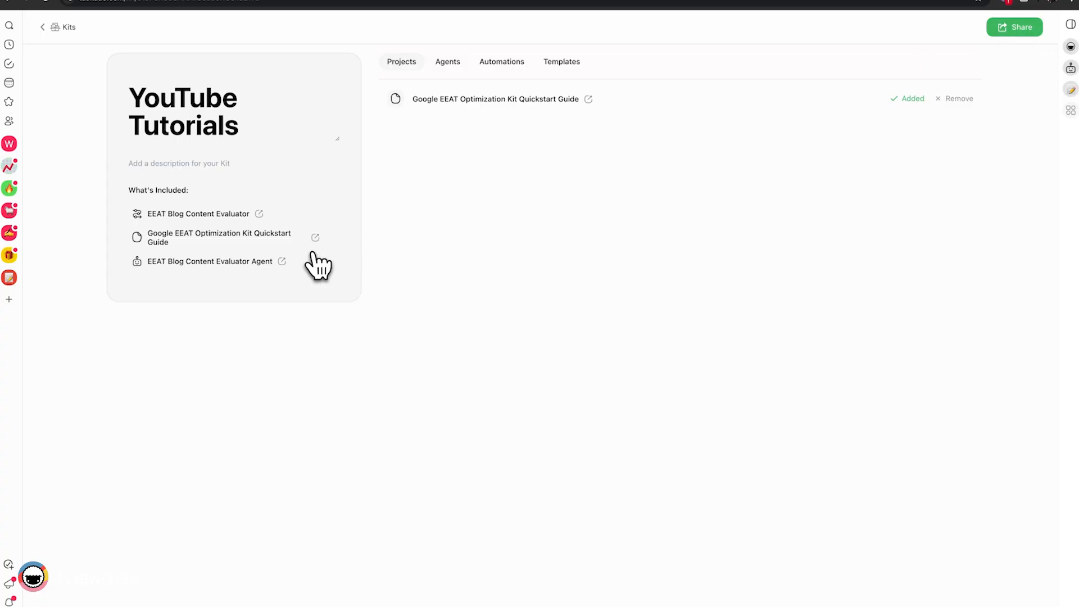
pyautogui.moveTo(468, 73)
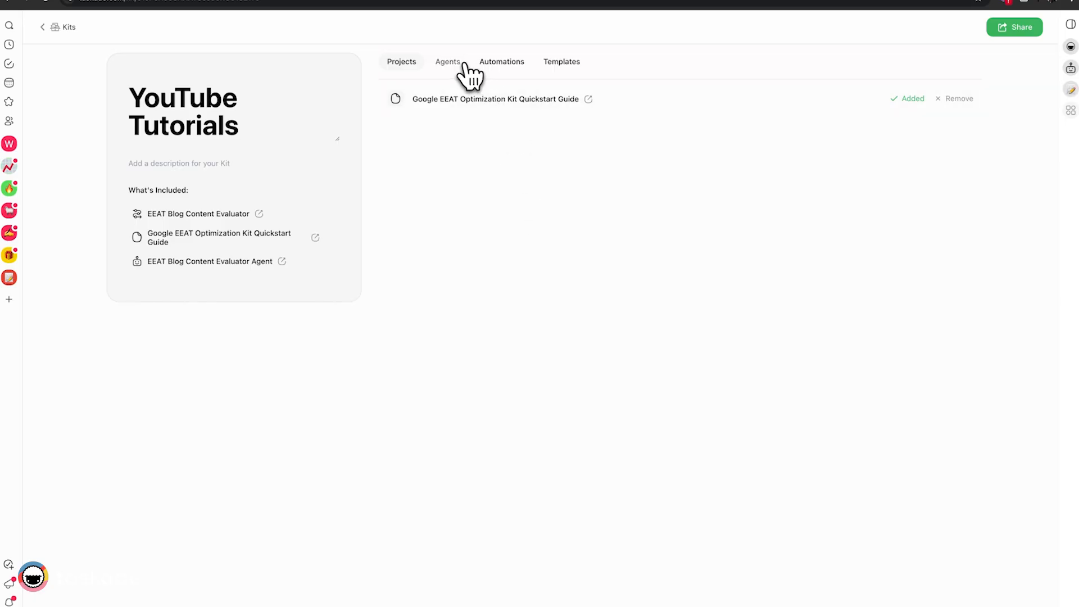
# Remove the EEAT Blog Content Evaluator Agent from the kit, then open Share
pyautogui.click(448, 62)
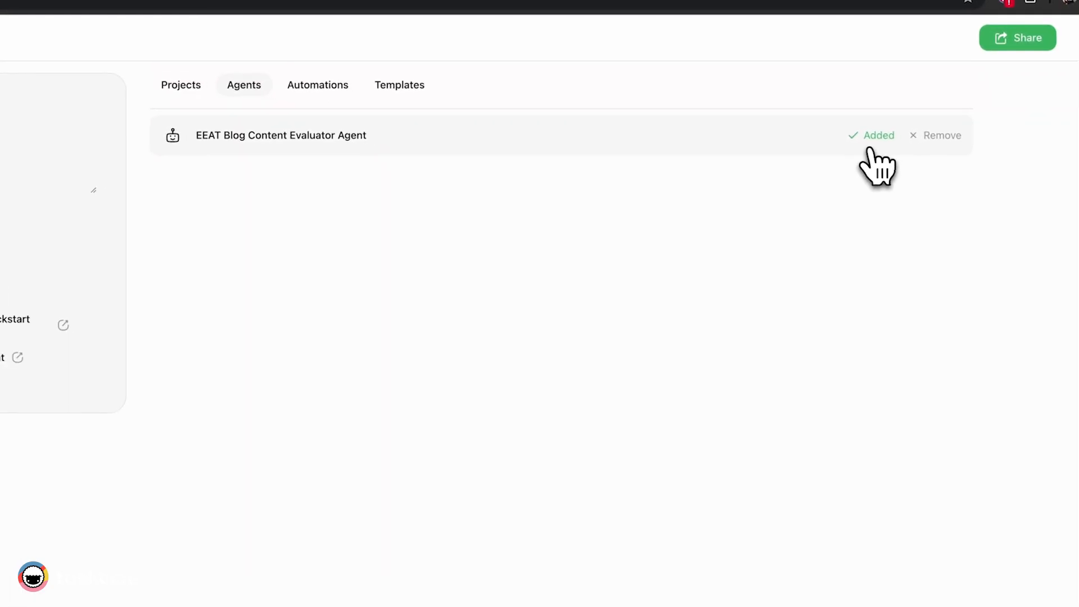
pyautogui.click(935, 135)
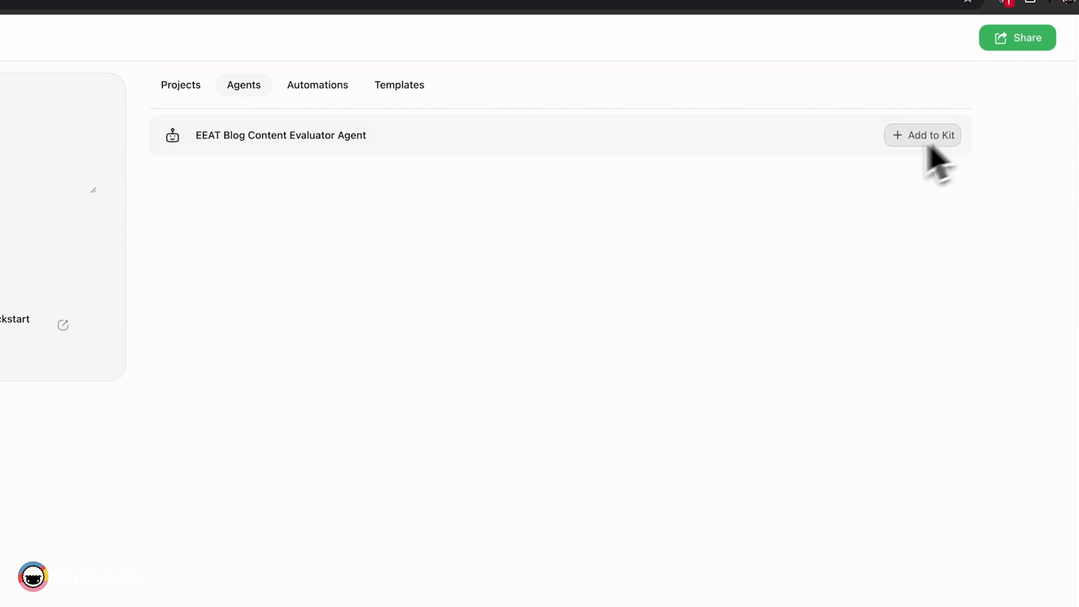
pyautogui.click(1017, 37)
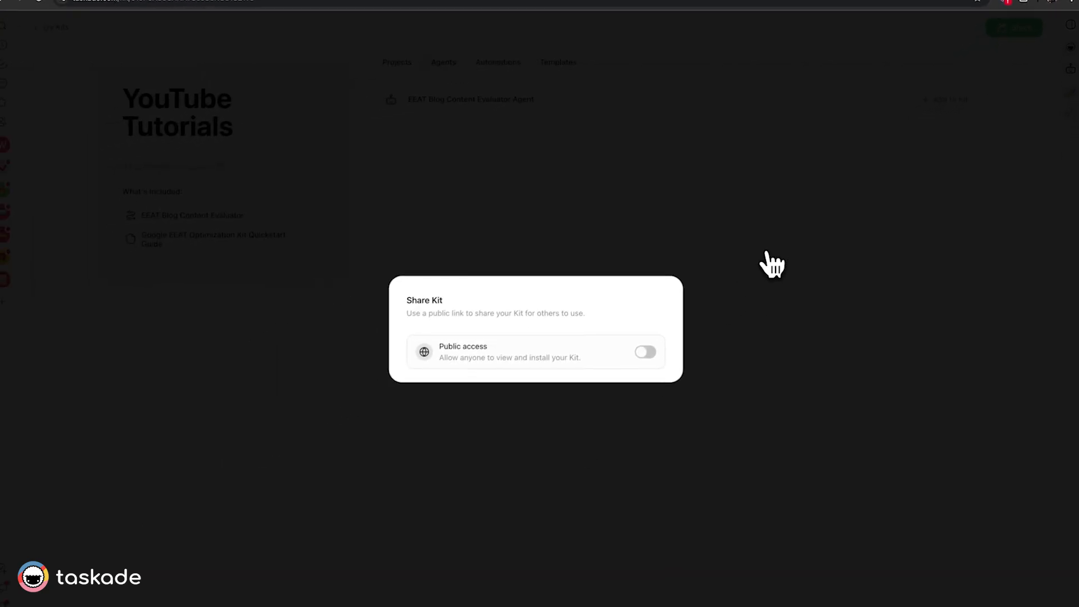
# Turn on Public access for the kit and copy its link
pyautogui.click(644, 352)
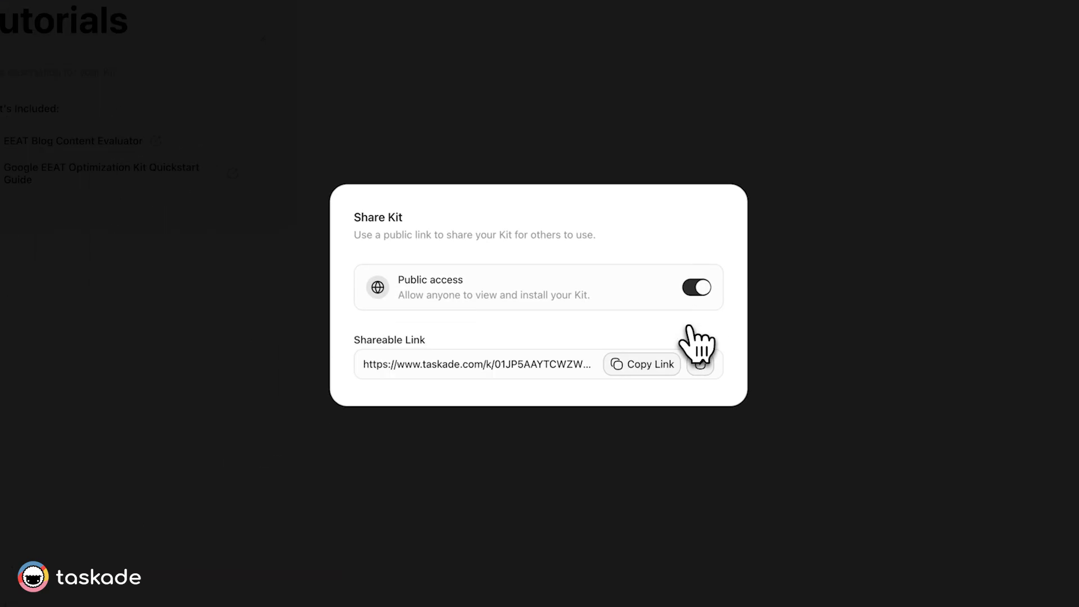
pyautogui.click(641, 364)
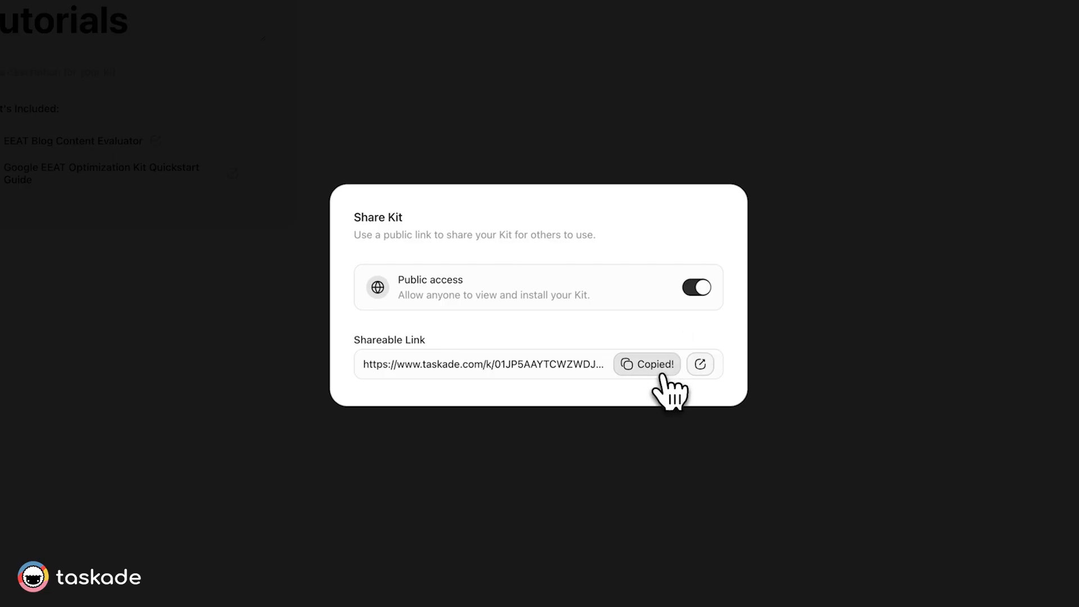
pyautogui.moveTo(430, 371)
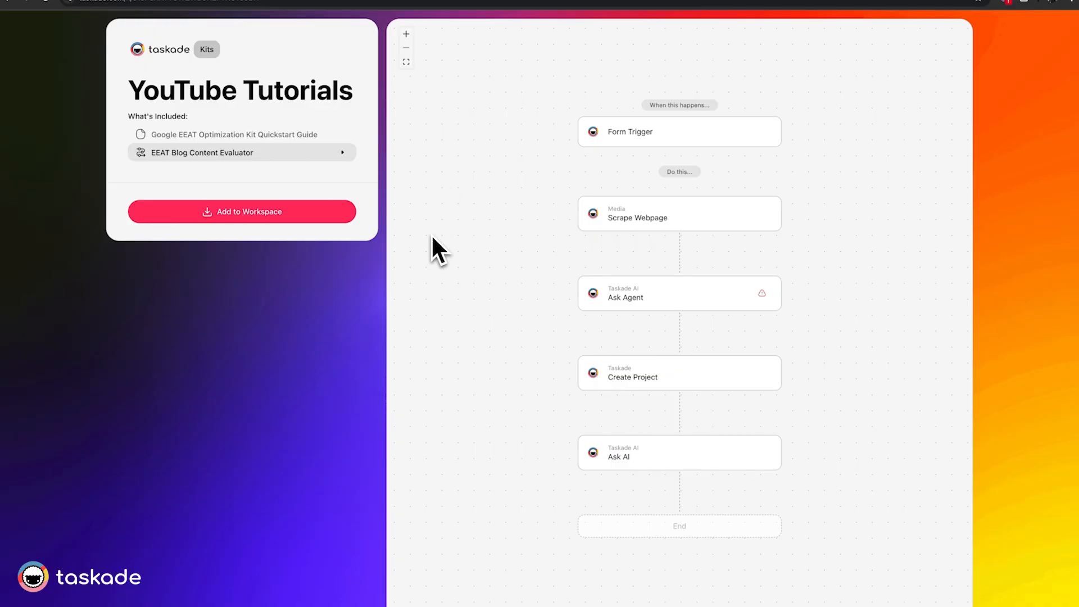
pyautogui.moveTo(526, 261)
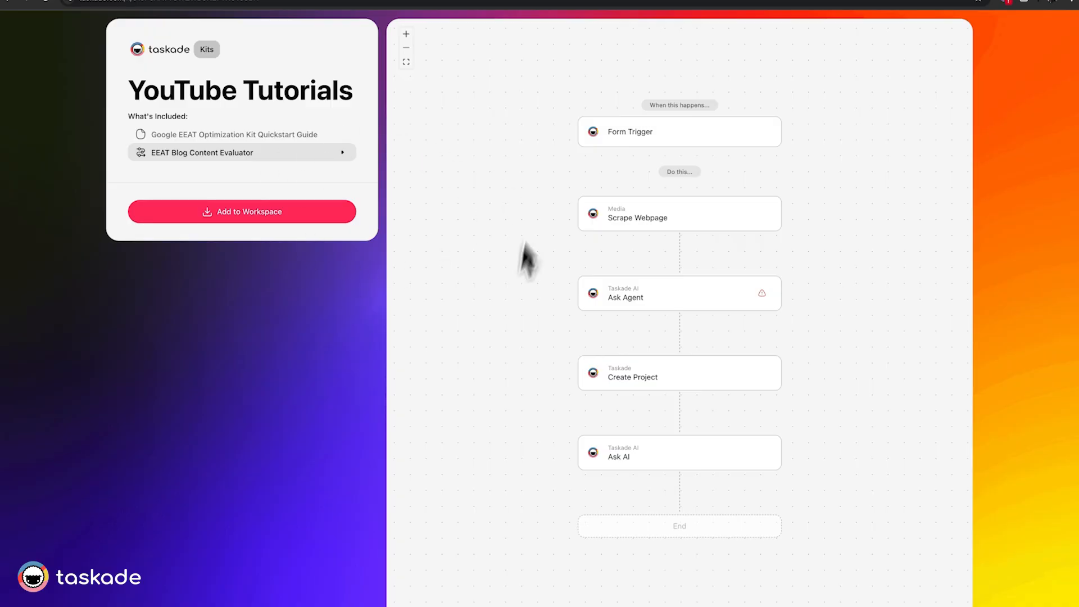